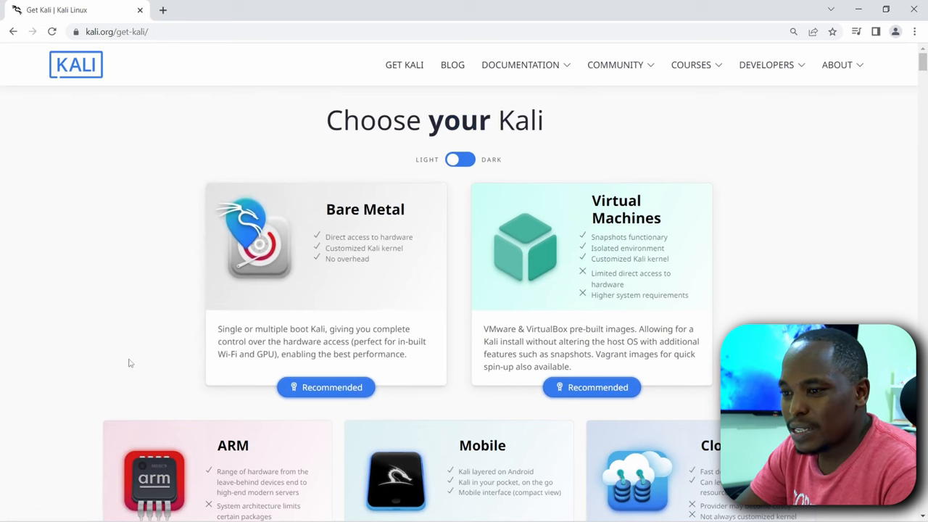
# From kali.org Bare Metal, start the 64-bit Kali 2022.3 installer ISO download, then cancel it.
pyautogui.click(116, 32)
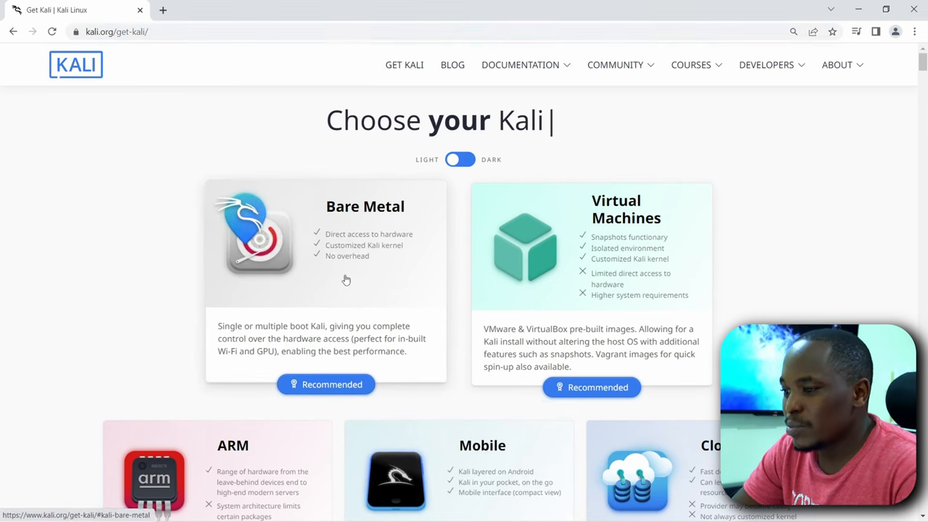
pyautogui.click(325, 385)
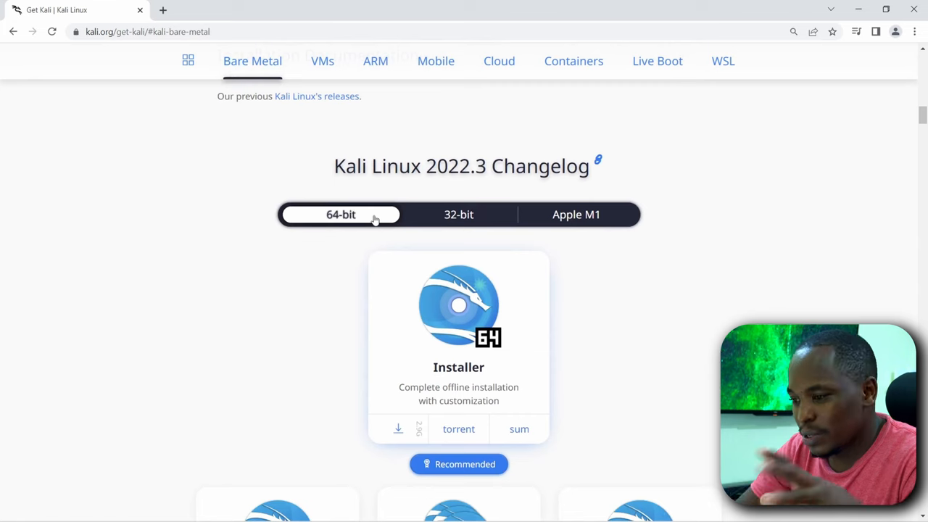
pyautogui.moveTo(337, 226)
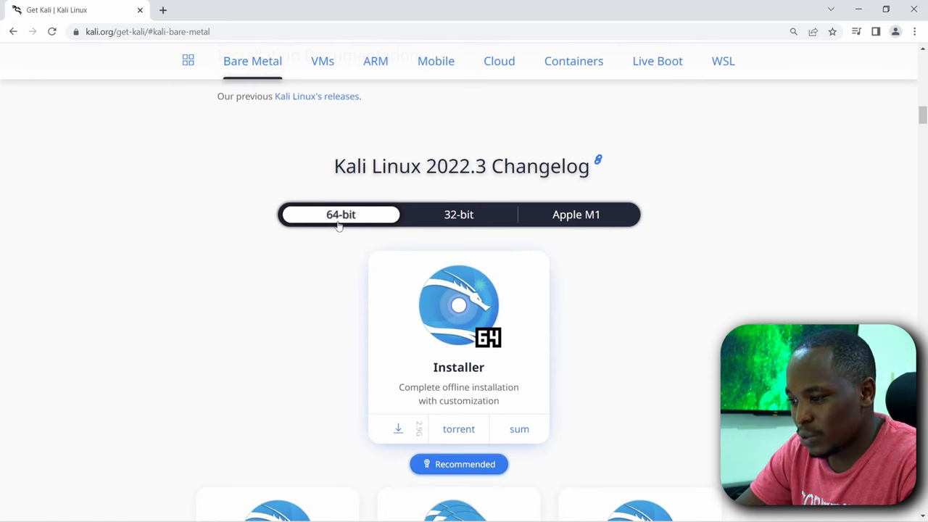
pyautogui.scroll(-3)
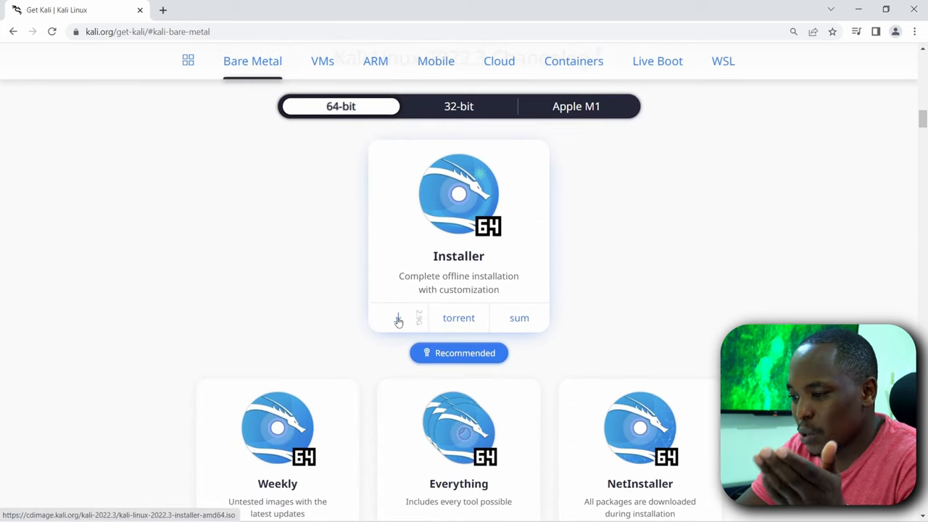
pyautogui.click(397, 318)
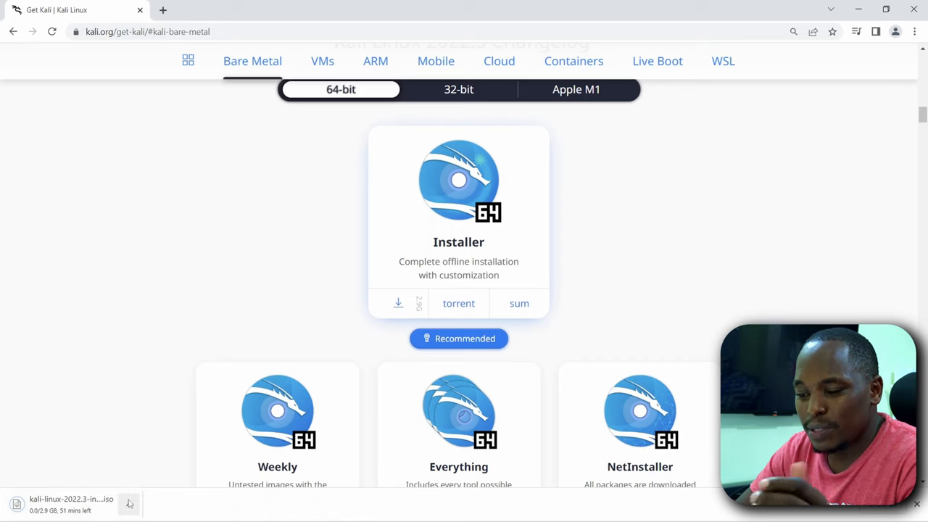
pyautogui.click(129, 503)
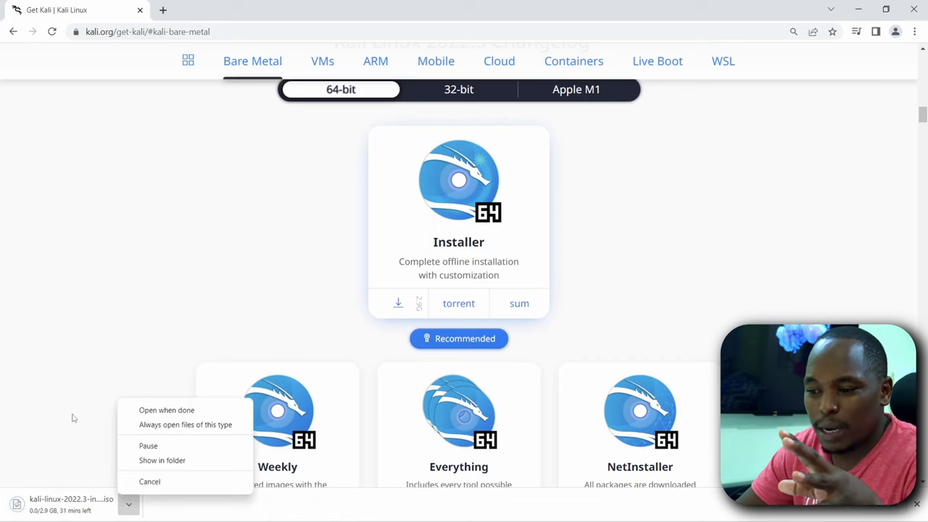
pyautogui.moveTo(142, 496)
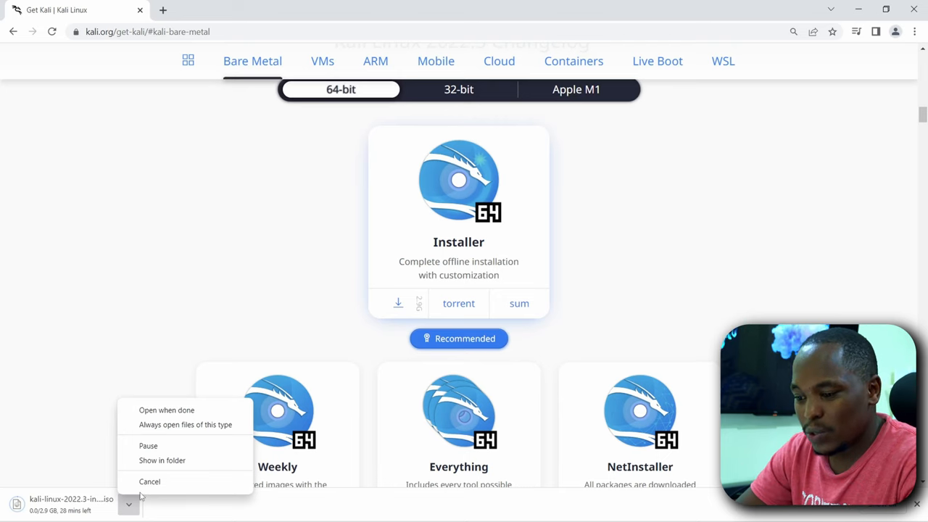
pyautogui.moveTo(149, 481)
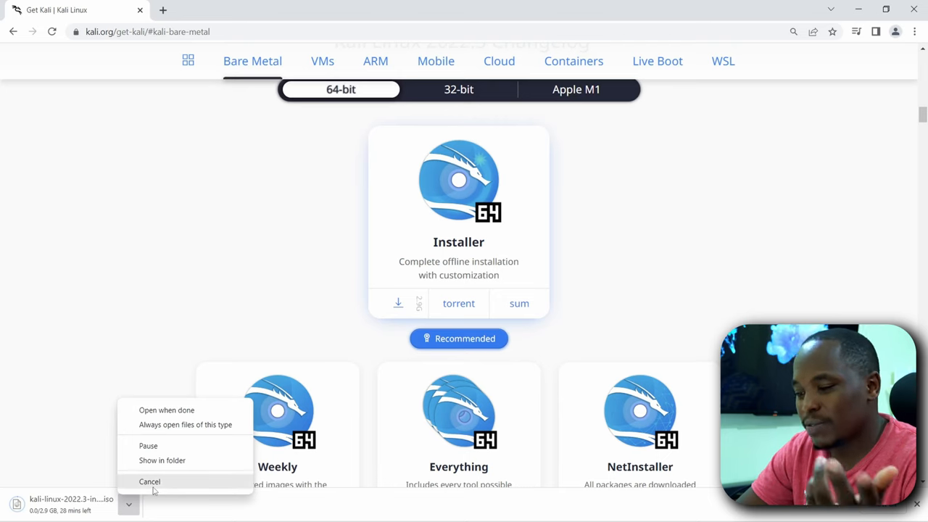
pyautogui.click(150, 481)
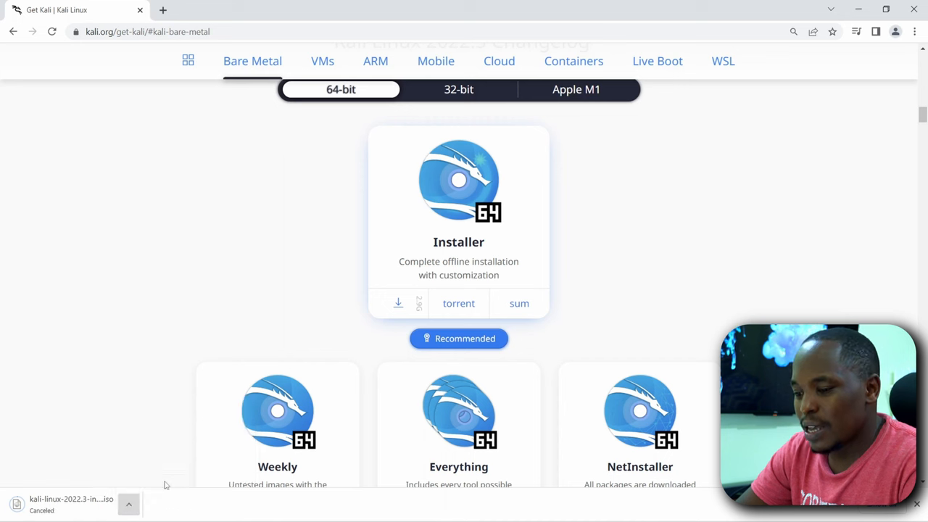
pyautogui.moveTo(140, 21)
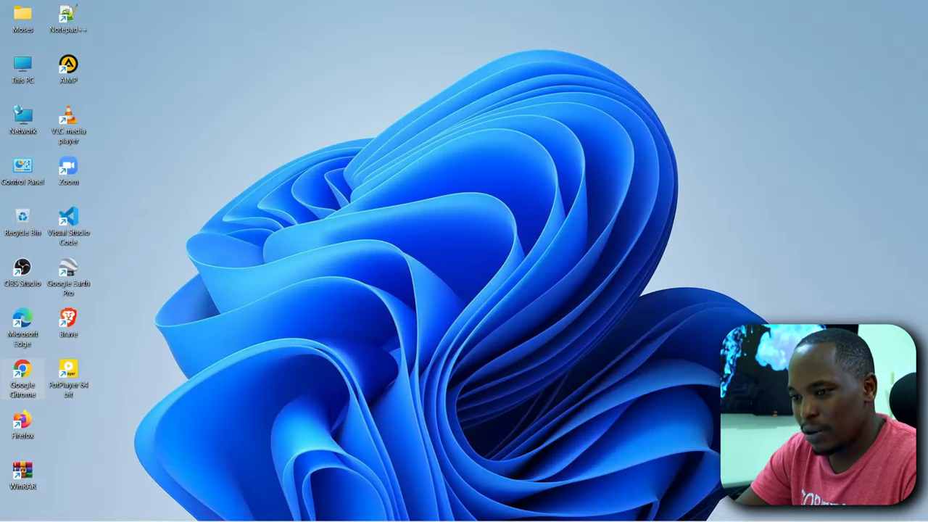
# Launch rufus-3.20 from the Downloads folder in File Explorer.
pyautogui.doubleClick(23, 15)
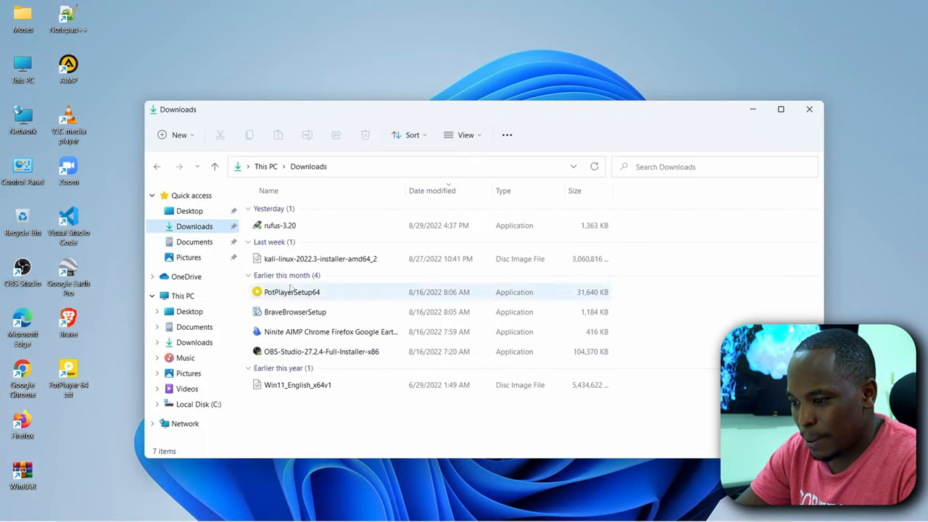
pyautogui.click(280, 225)
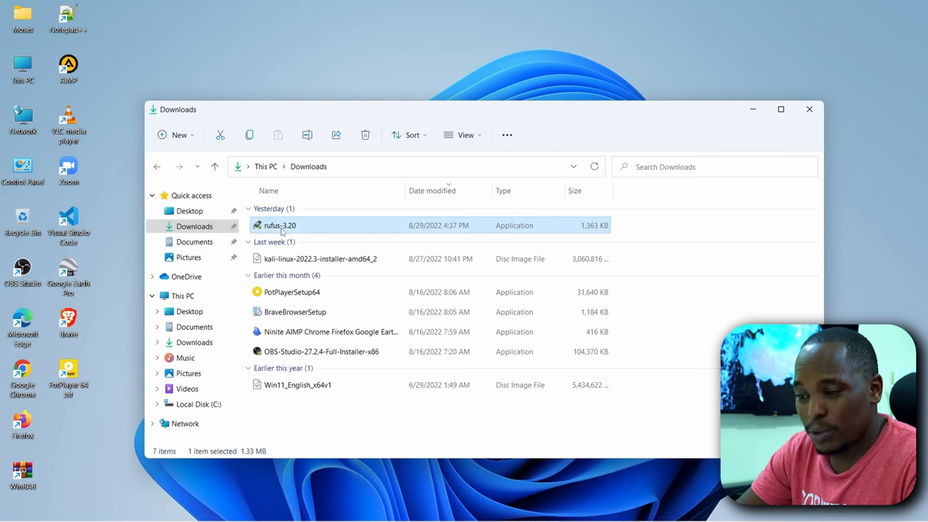
pyautogui.click(320, 258)
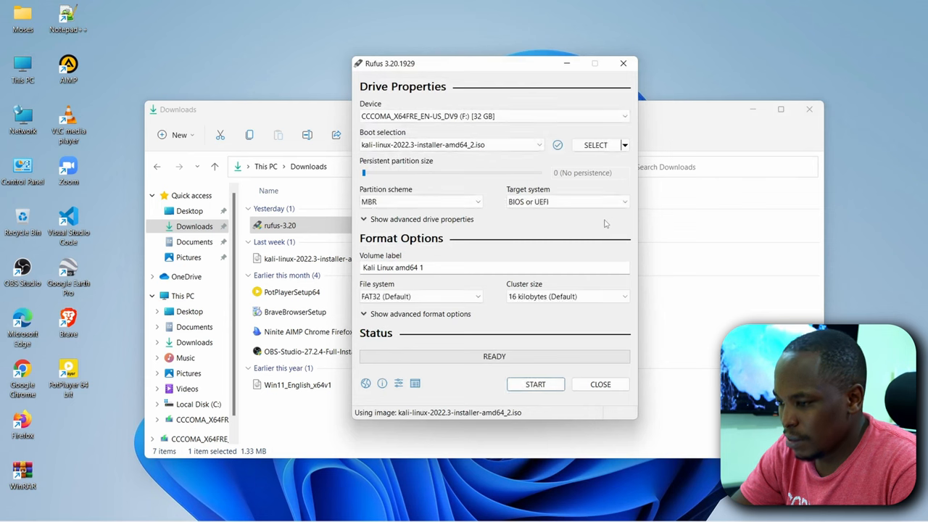
pyautogui.moveTo(567, 148)
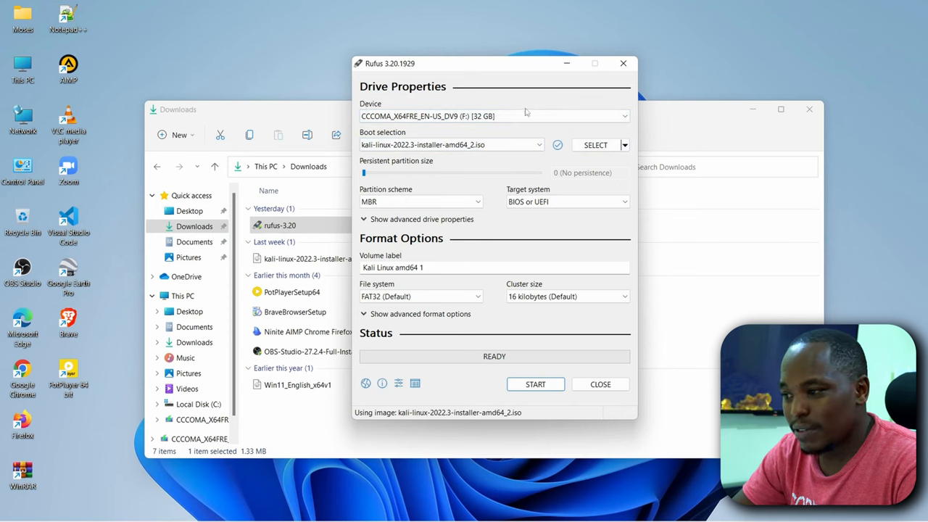
# Keep the 32 GB USB drive as device and switch its partition scheme to GPT for UEFI (non CSM).
pyautogui.click(624, 116)
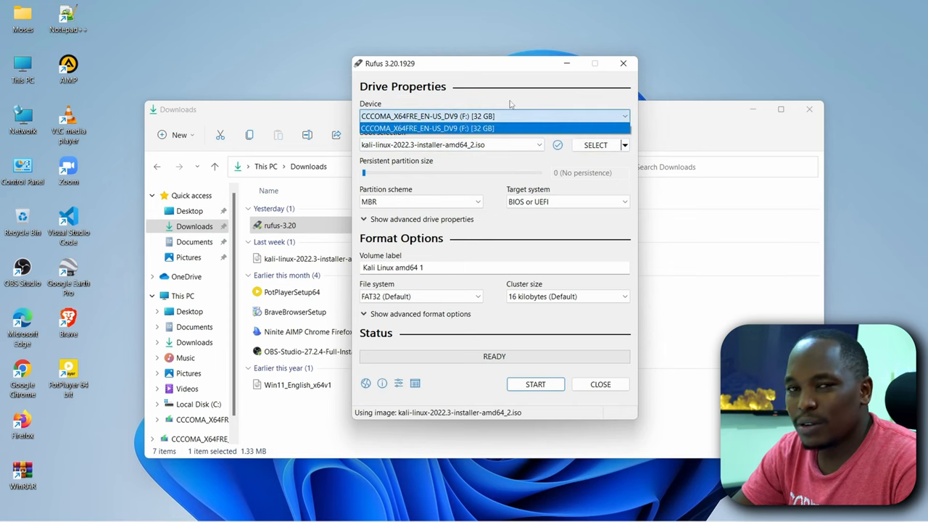
pyautogui.click(496, 116)
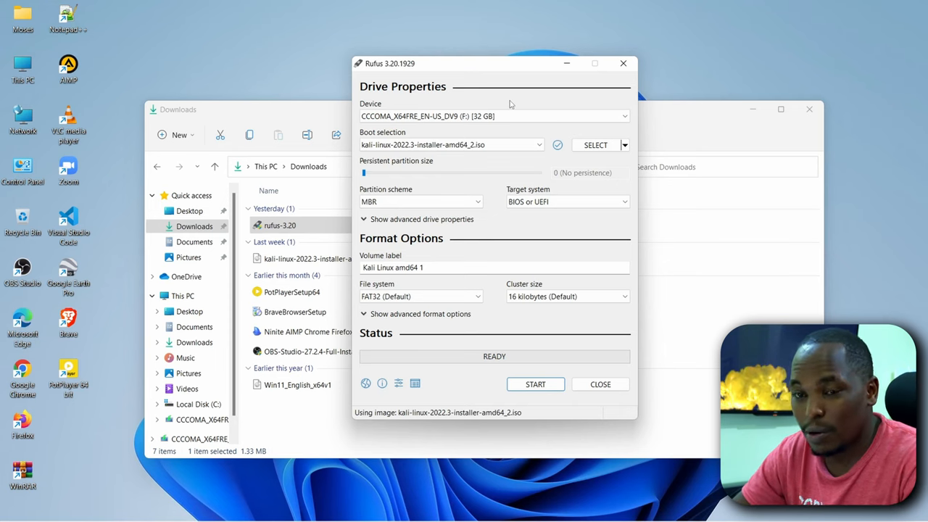
pyautogui.click(420, 202)
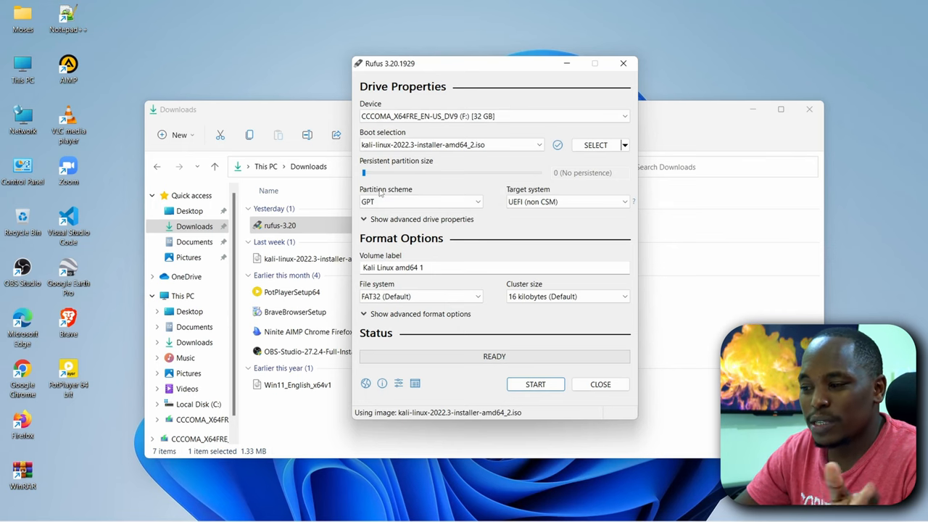
pyautogui.moveTo(420, 202)
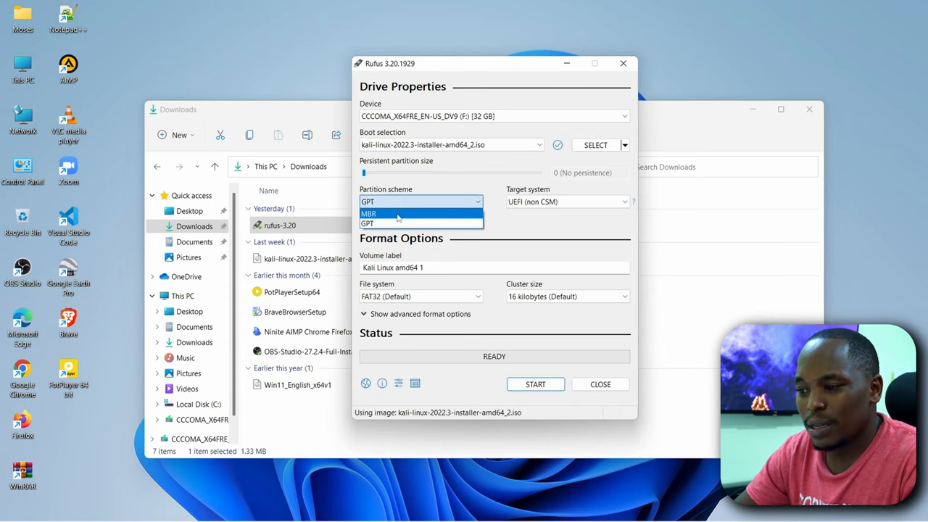
pyautogui.click(368, 223)
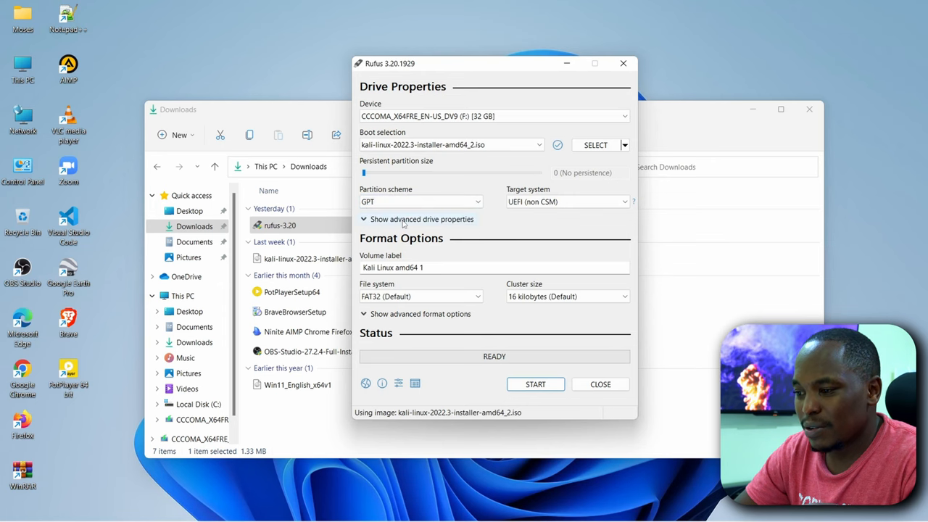
pyautogui.moveTo(493, 328)
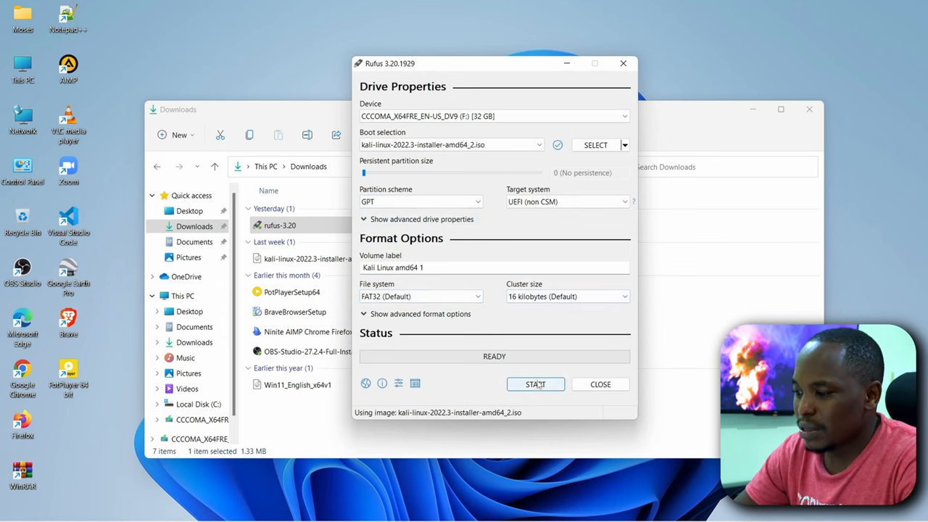
# Start writing the Kali ISO in DD Image mode and accept that all data on the drive is destroyed.
pyautogui.click(536, 383)
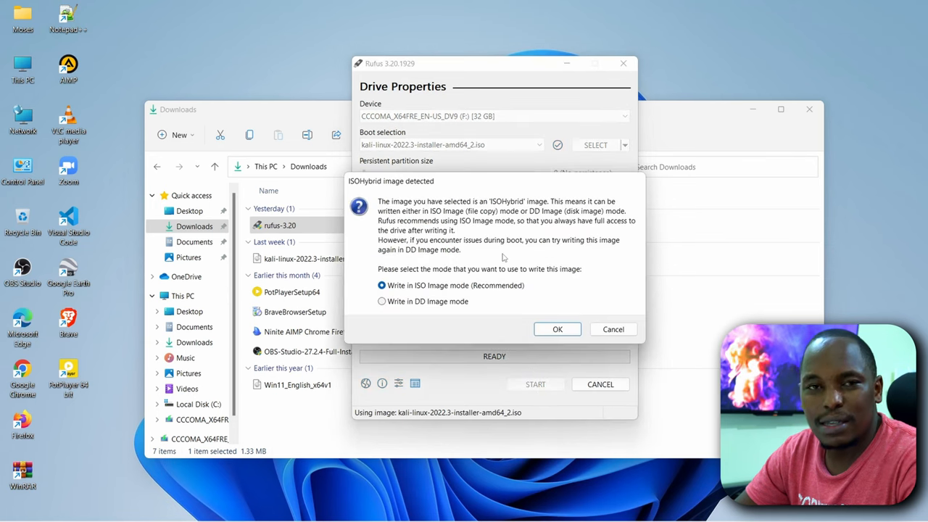
pyautogui.moveTo(499, 273)
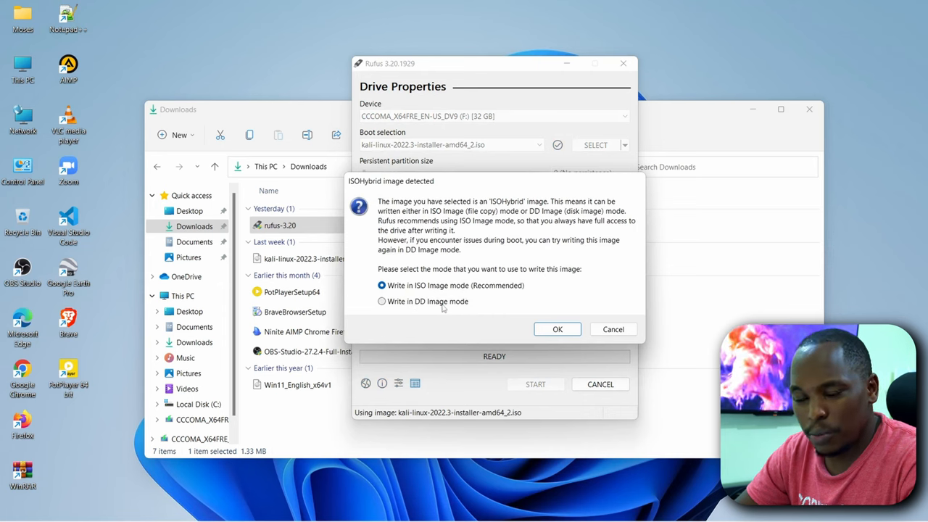
pyautogui.click(381, 301)
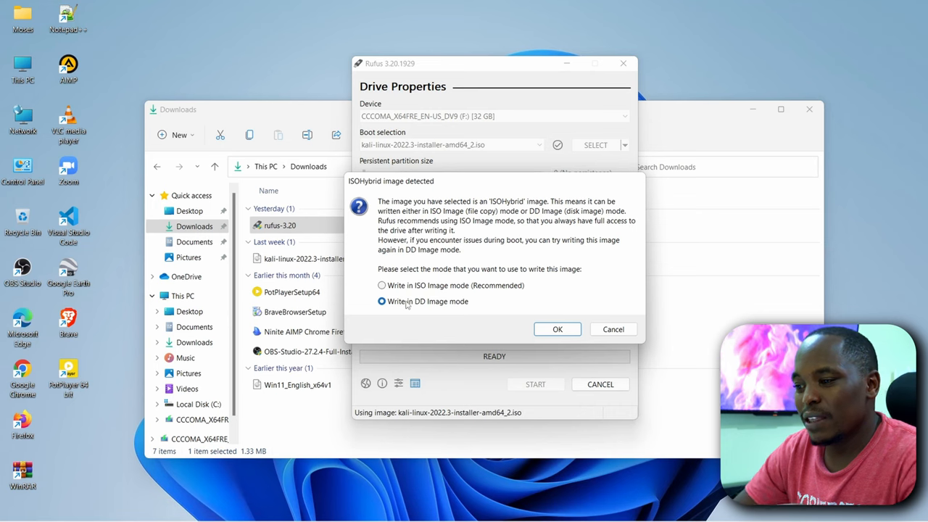
pyautogui.click(383, 284)
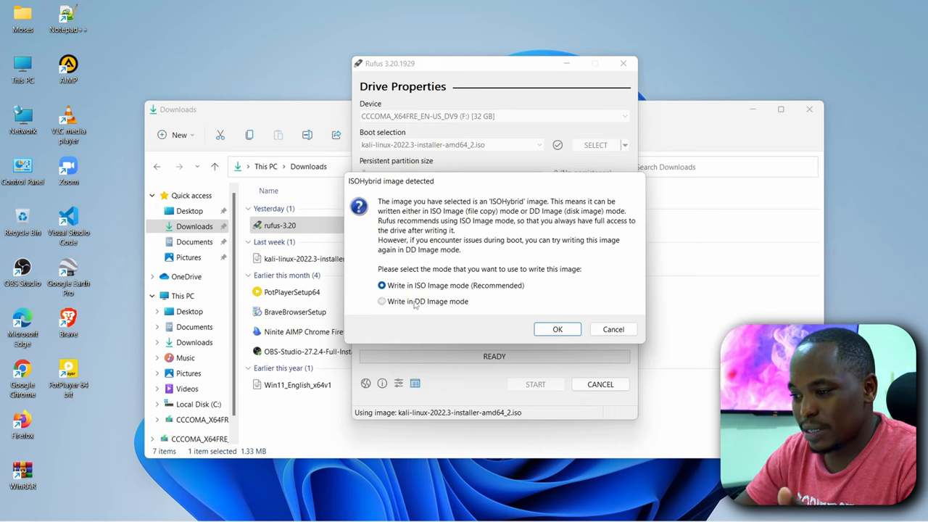
pyautogui.click(381, 301)
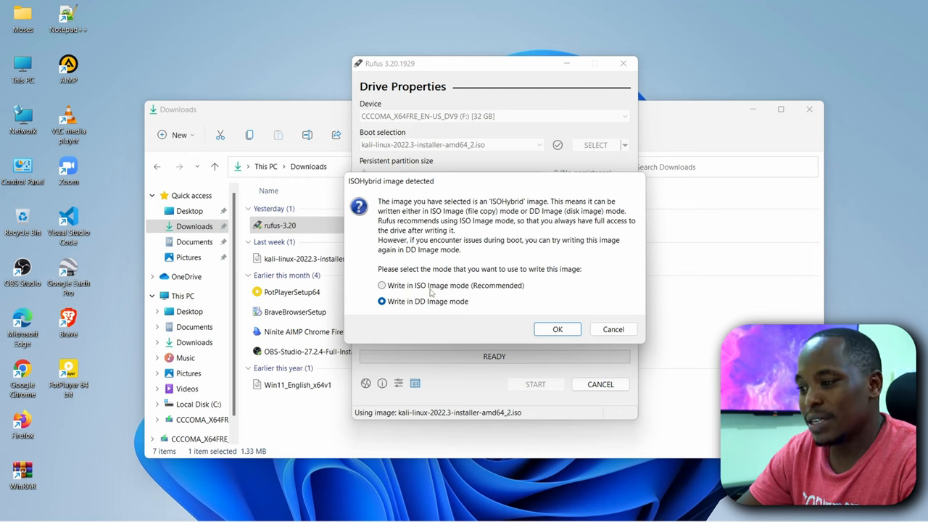
pyautogui.click(557, 329)
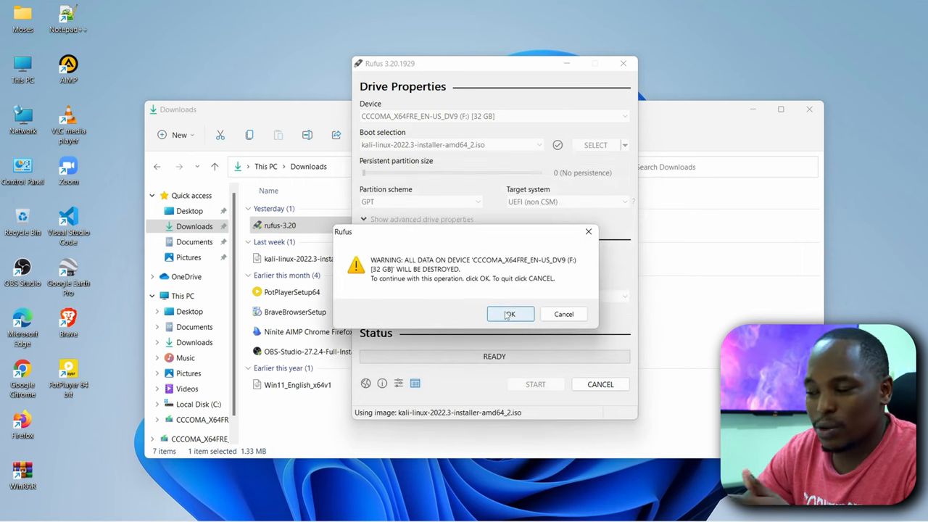
pyautogui.click(510, 313)
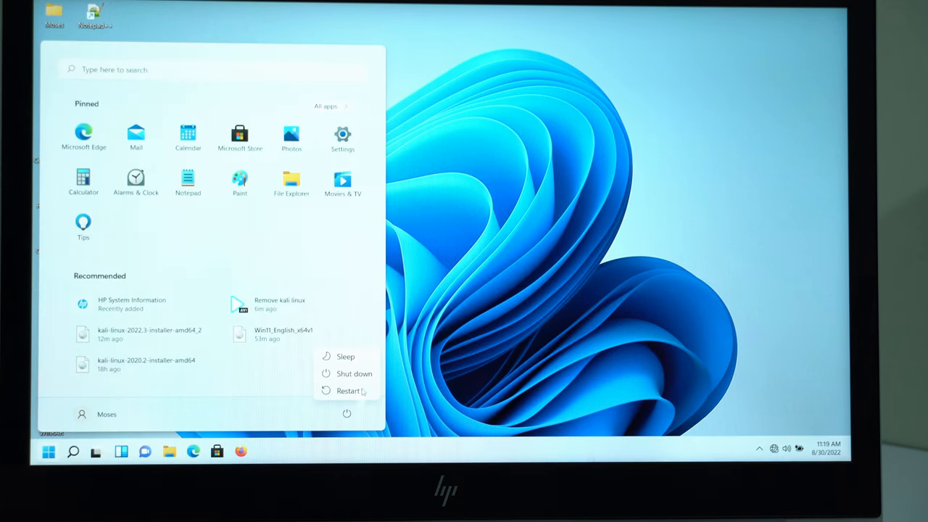
# Restart the laptop and boot from the UEFI Netac OnlyDisk USB drive via the HP boot menu.
pyautogui.click(348, 392)
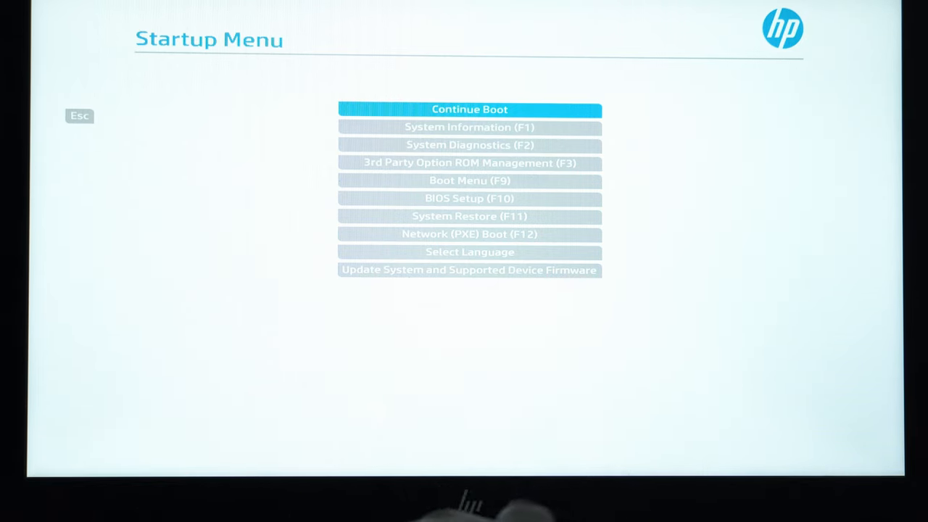
pyautogui.press('down')
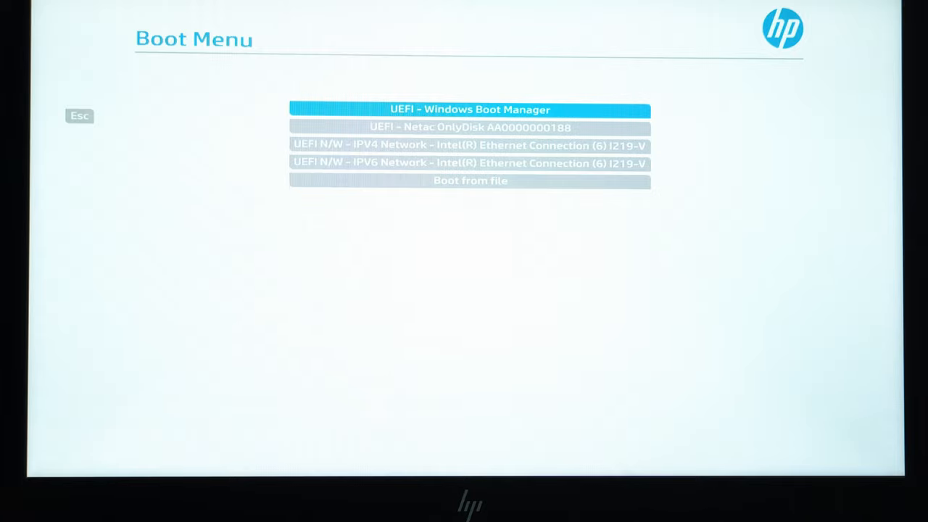
pyautogui.press('Down')
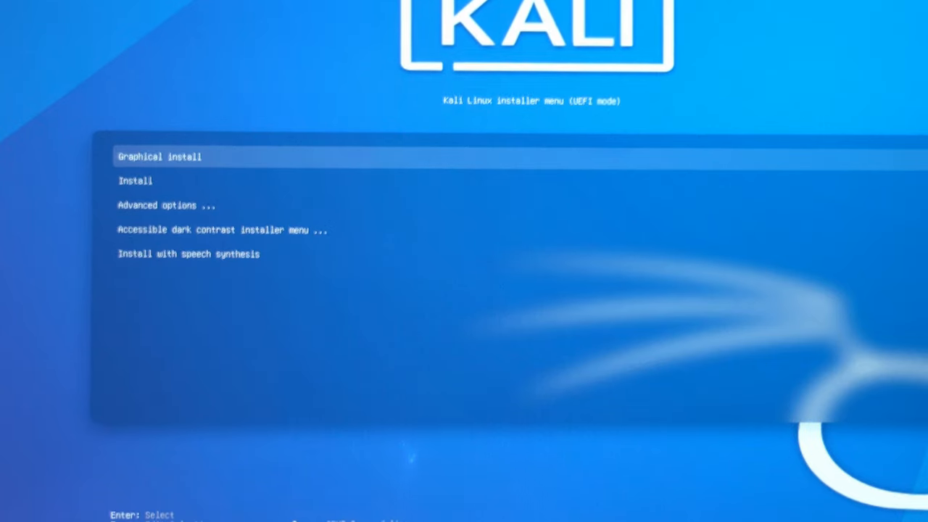
# Begin Graphical install with the American English keymap and agree to load missing firmware.
pyautogui.press('Return')
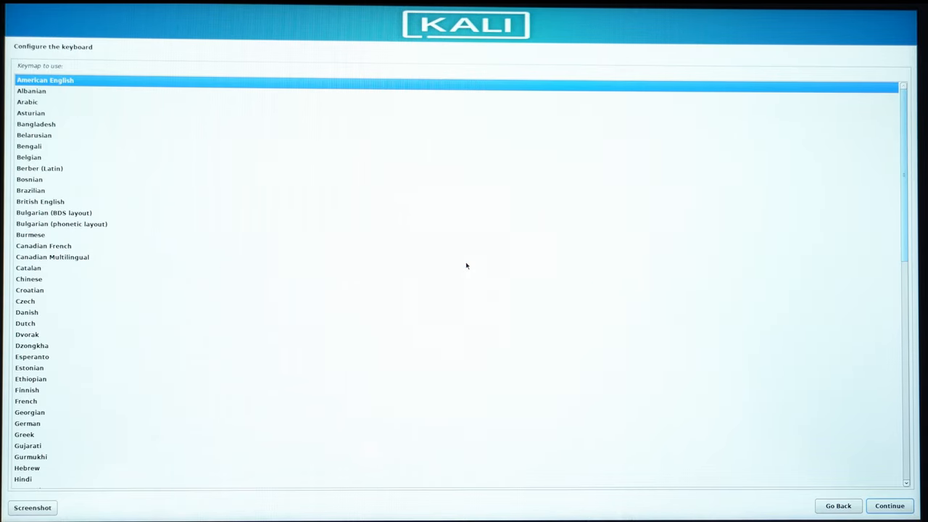
pyautogui.click(889, 505)
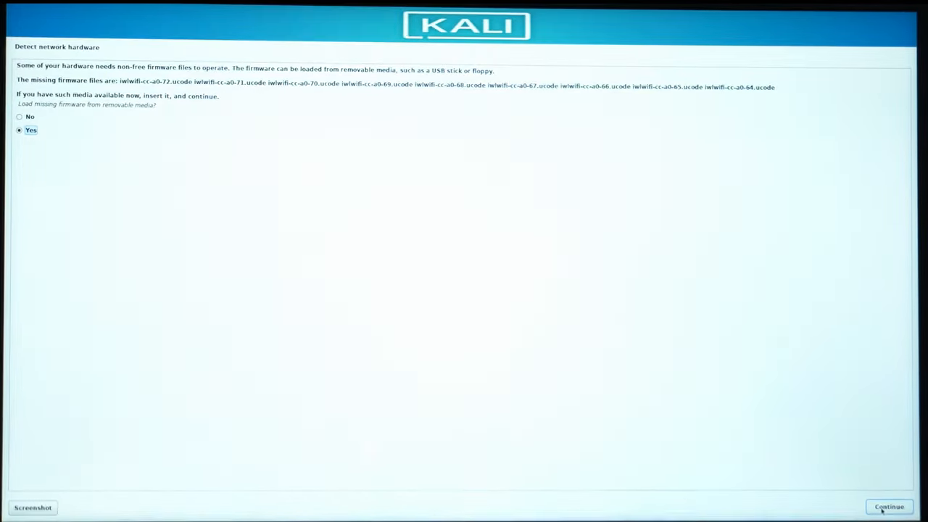
pyautogui.click(889, 507)
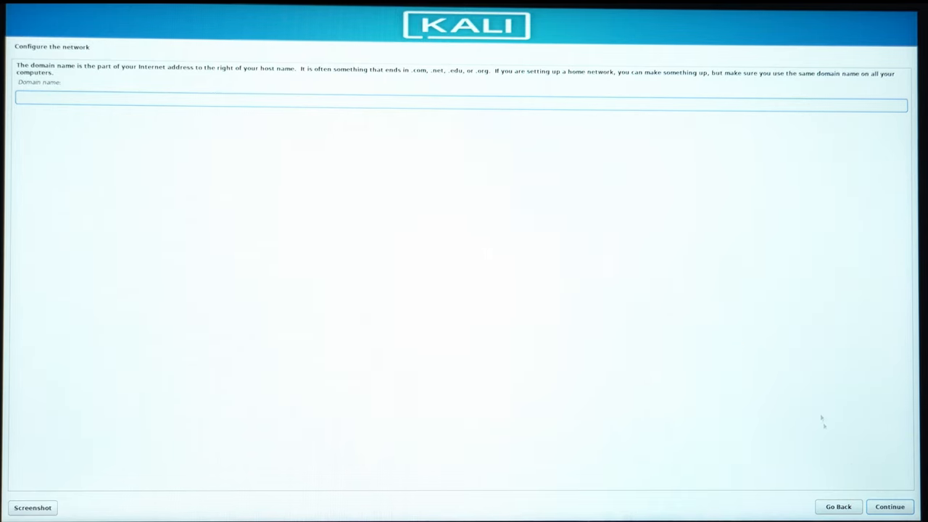
# Leave the domain blank, create user 'moses' with a password, and choose the Eastern time zone.
pyautogui.click(890, 507)
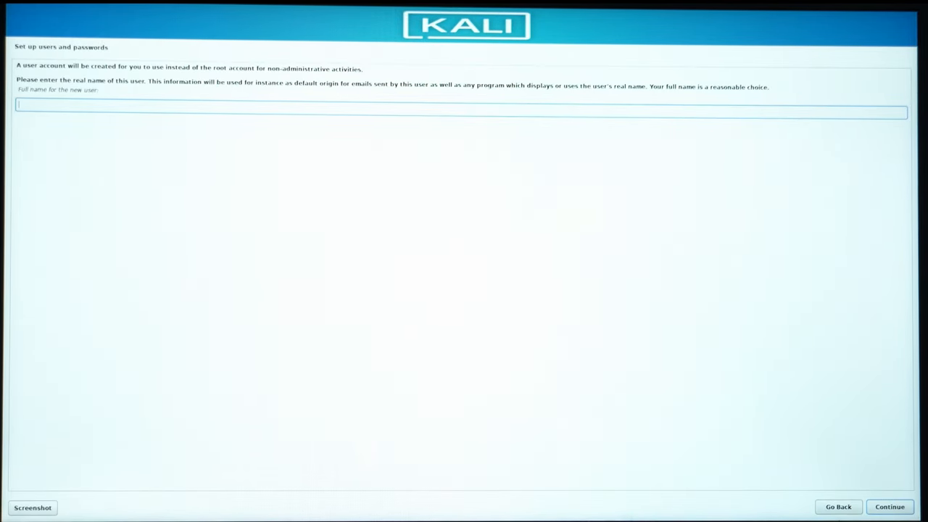
pyautogui.write('moses')
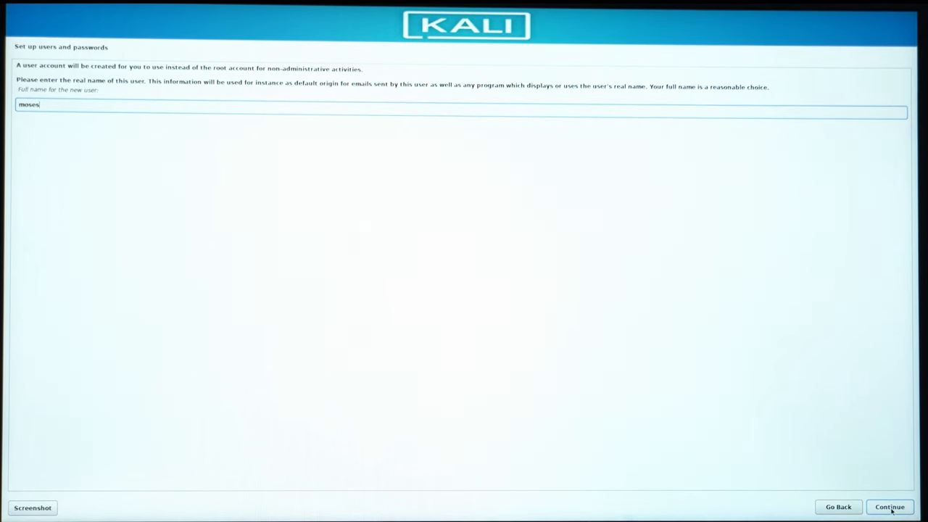
pyautogui.click(891, 508)
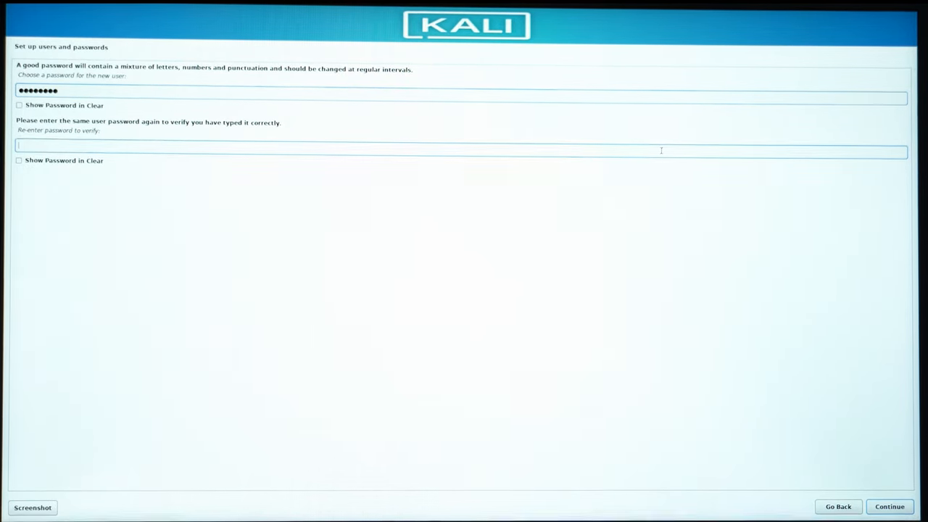
pyautogui.click(889, 506)
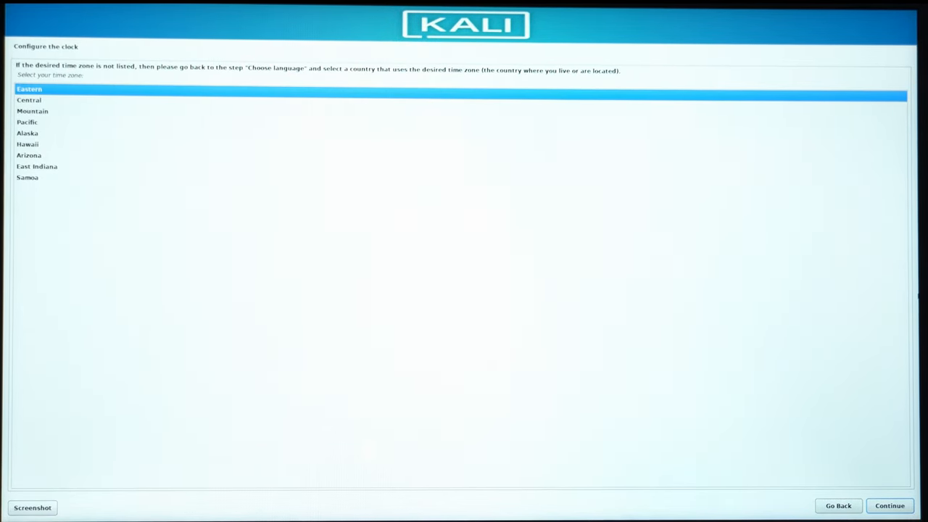
pyautogui.click(891, 505)
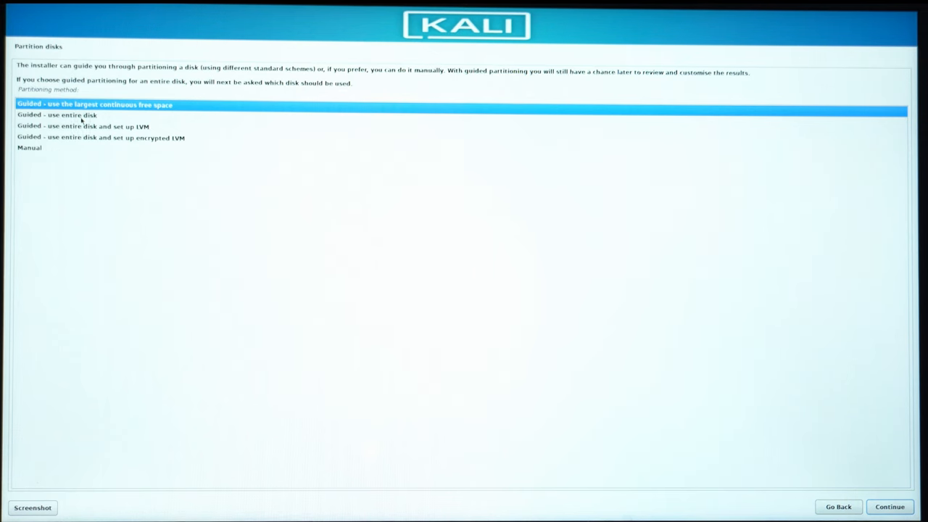
# Try Guided - use entire disk, go back, and choose Manual to see the NVMe disk's existing partitions.
pyautogui.click(57, 114)
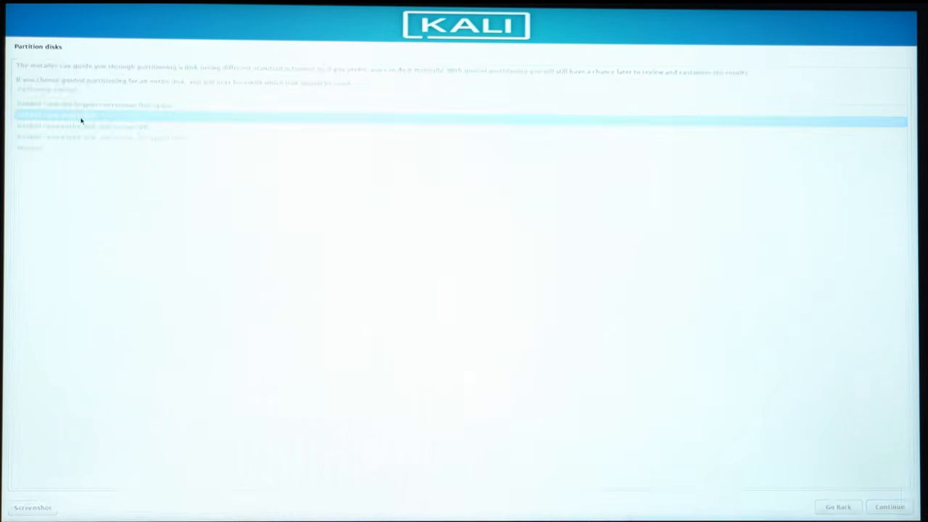
pyautogui.click(890, 506)
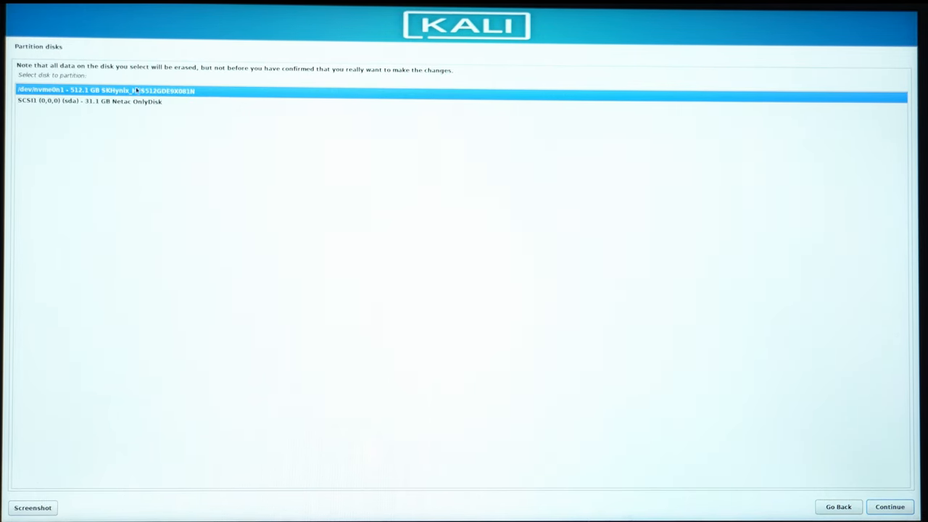
pyautogui.moveTo(425, 247)
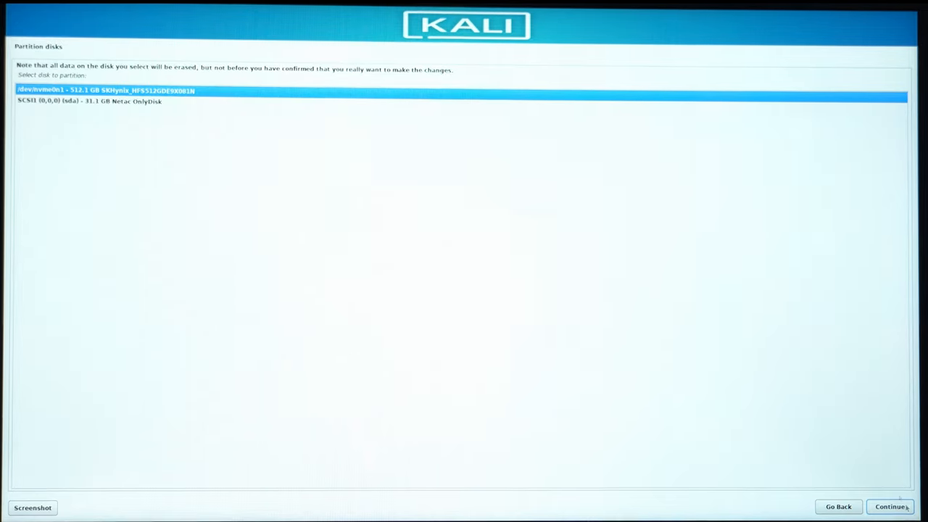
pyautogui.moveTo(652, 371)
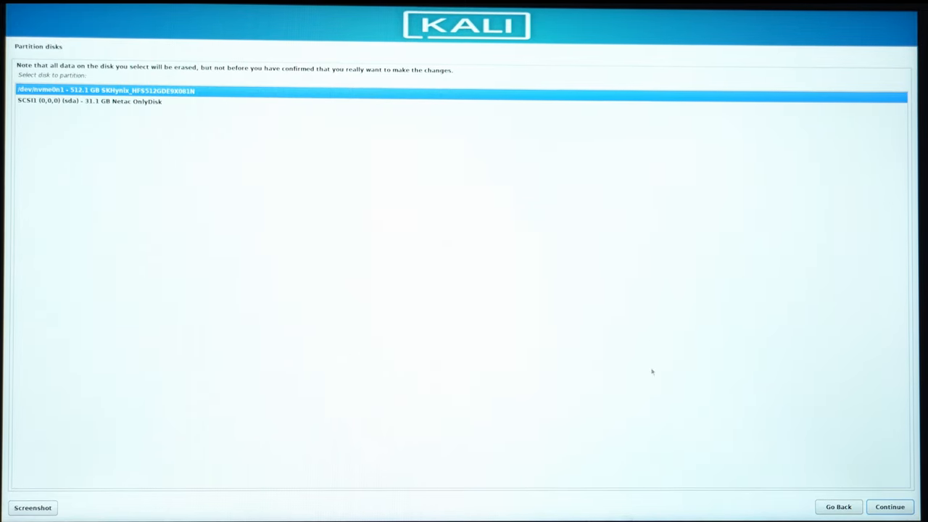
pyautogui.moveTo(606, 377)
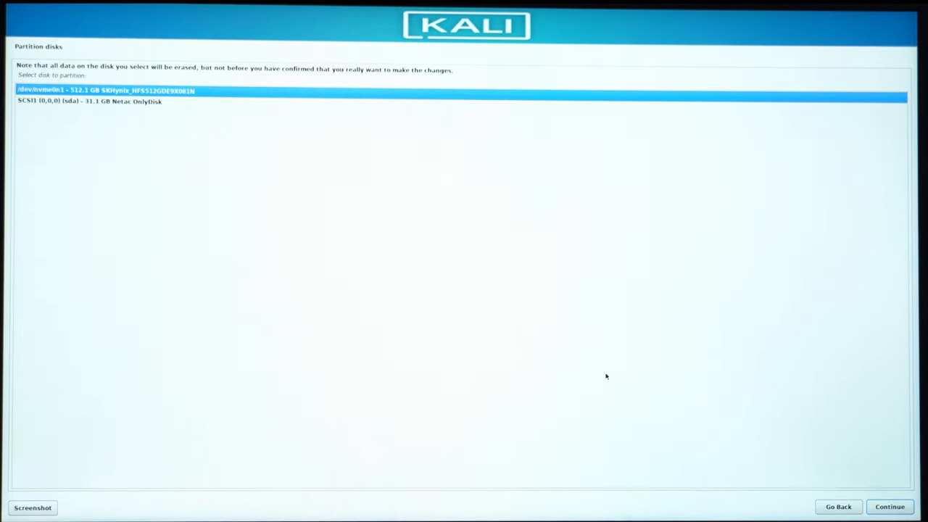
pyautogui.click(891, 507)
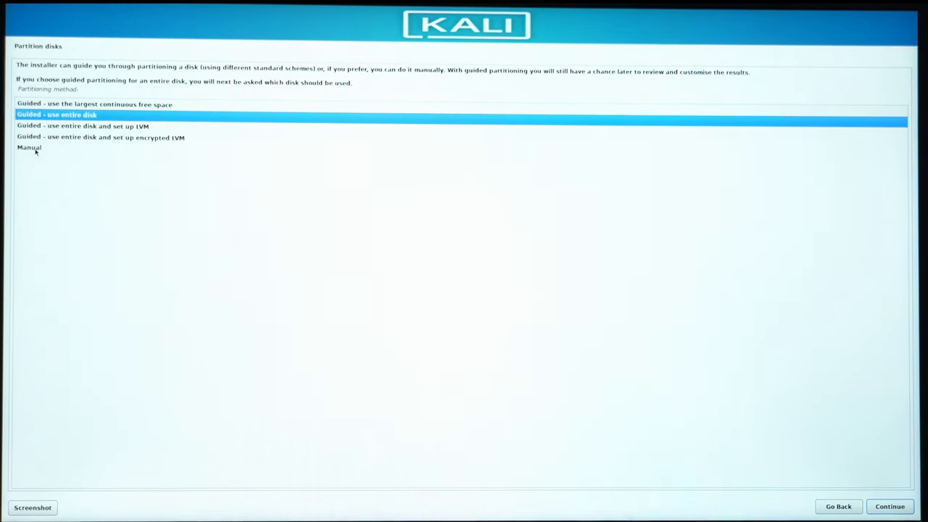
pyautogui.click(891, 506)
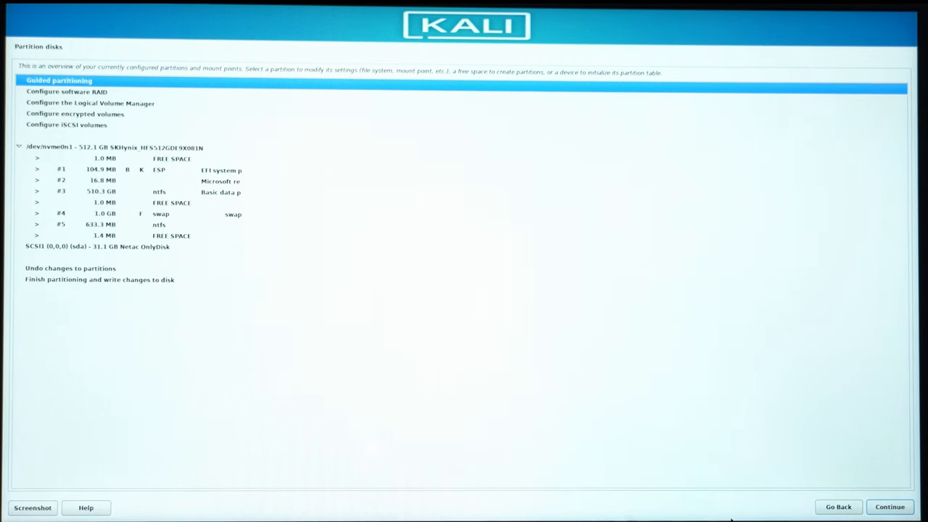
# Return to the main menu, reopen Partition disks, and select Guided - use entire disk.
pyautogui.click(839, 507)
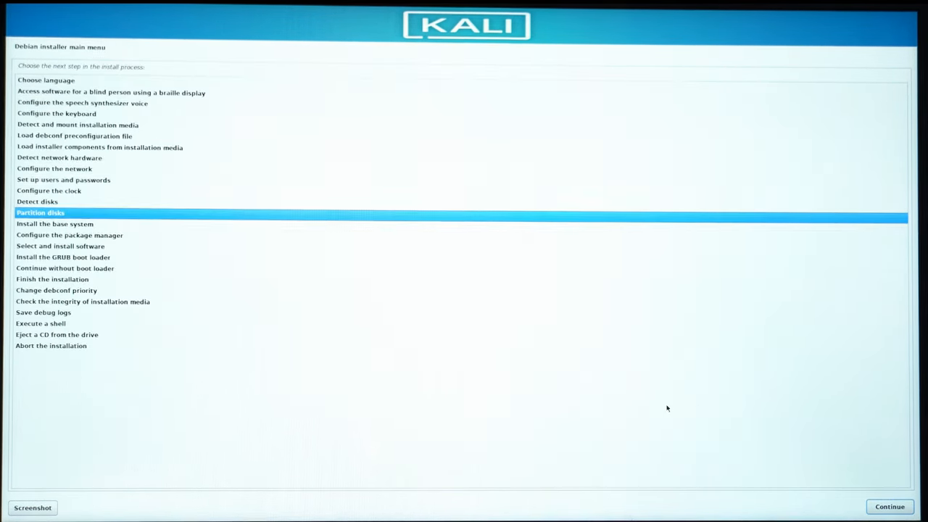
pyautogui.moveTo(230, 305)
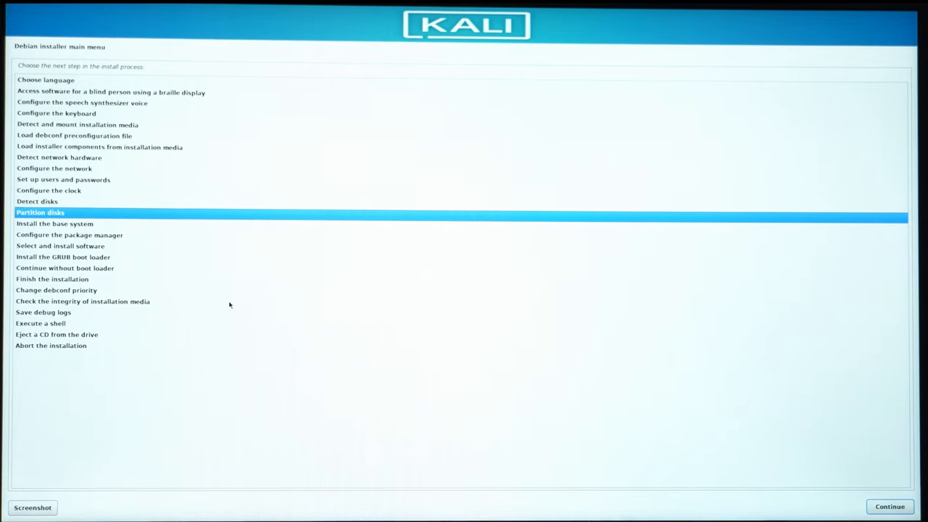
pyautogui.click(890, 506)
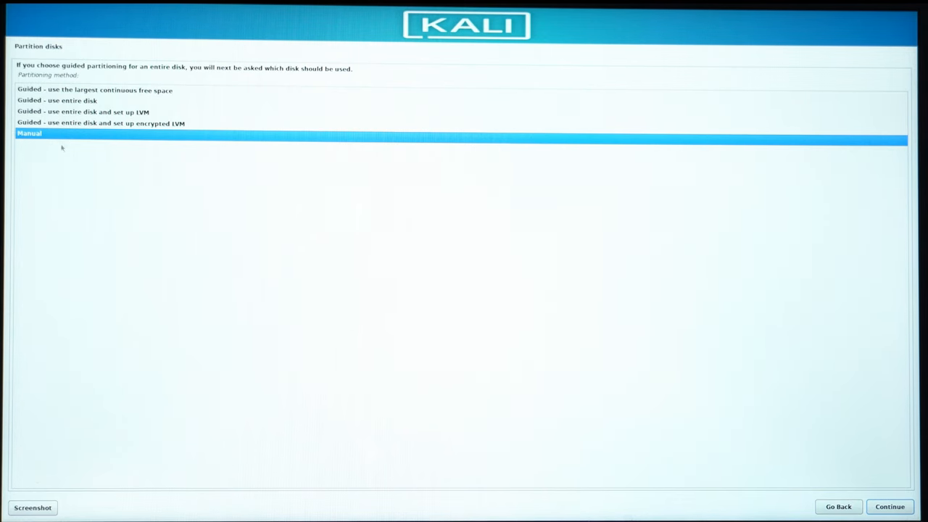
pyautogui.moveTo(29, 164)
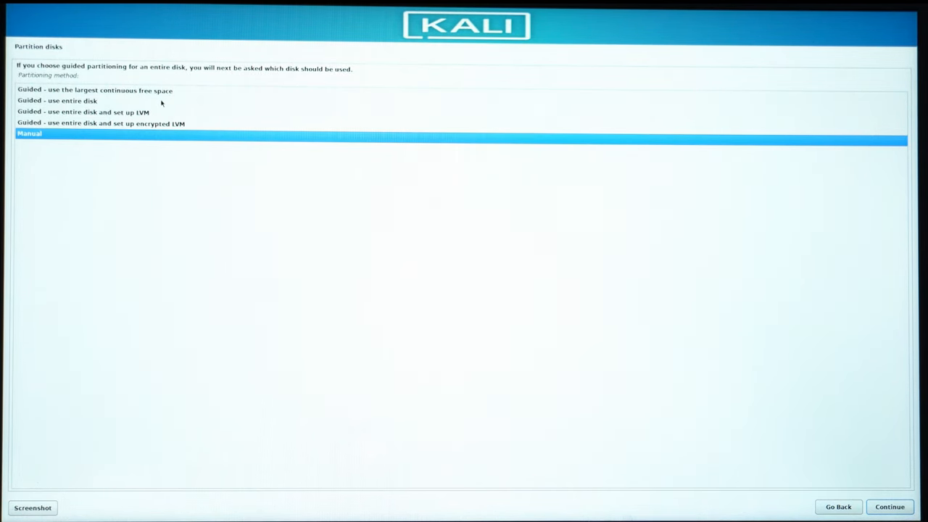
pyautogui.moveTo(113, 96)
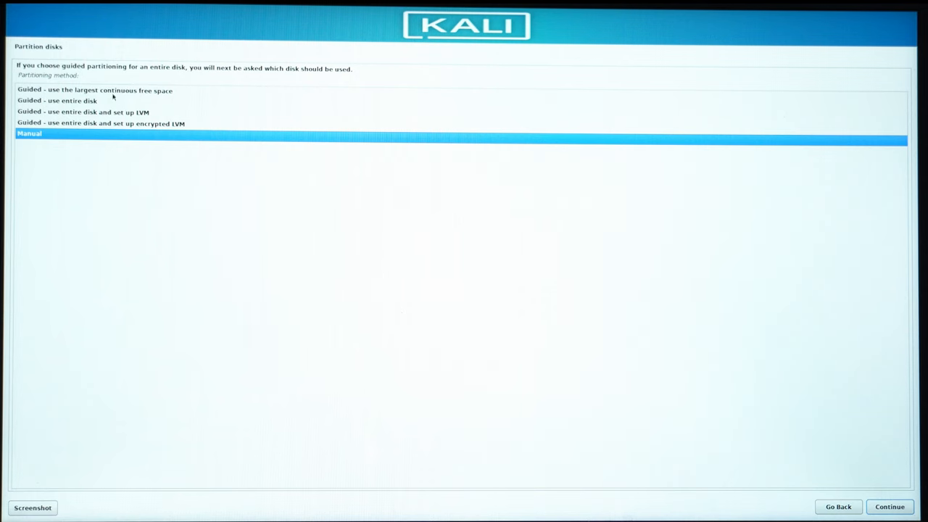
pyautogui.click(56, 100)
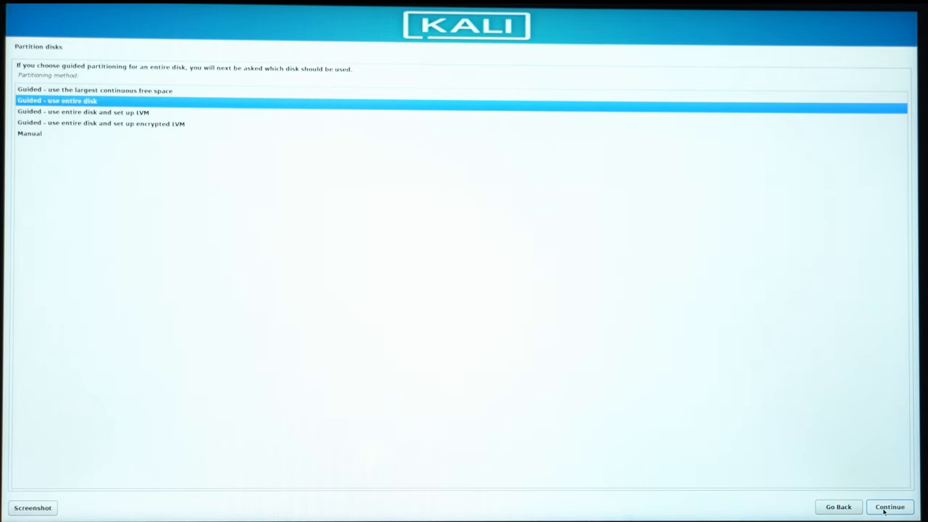
# Continue with guided entire-disk partitioning to the list of disks to partition.
pyautogui.click(891, 507)
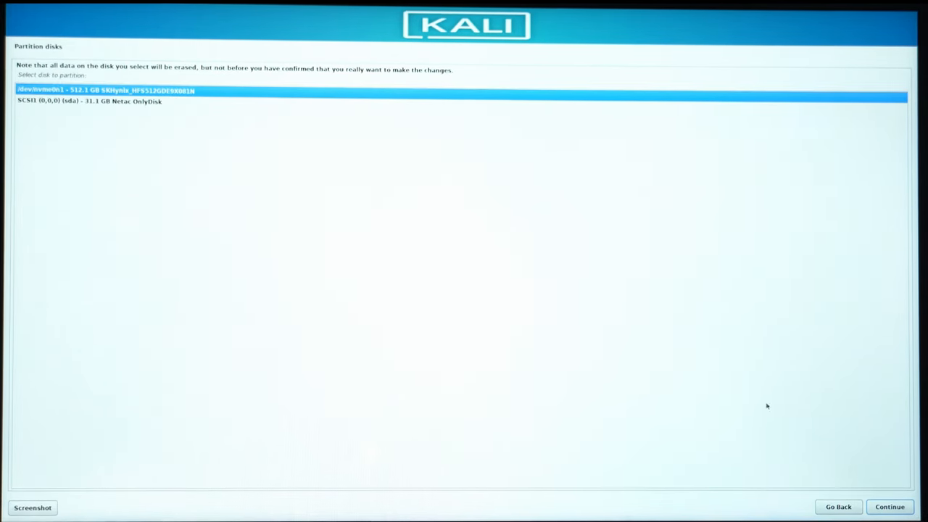
pyautogui.moveTo(711, 348)
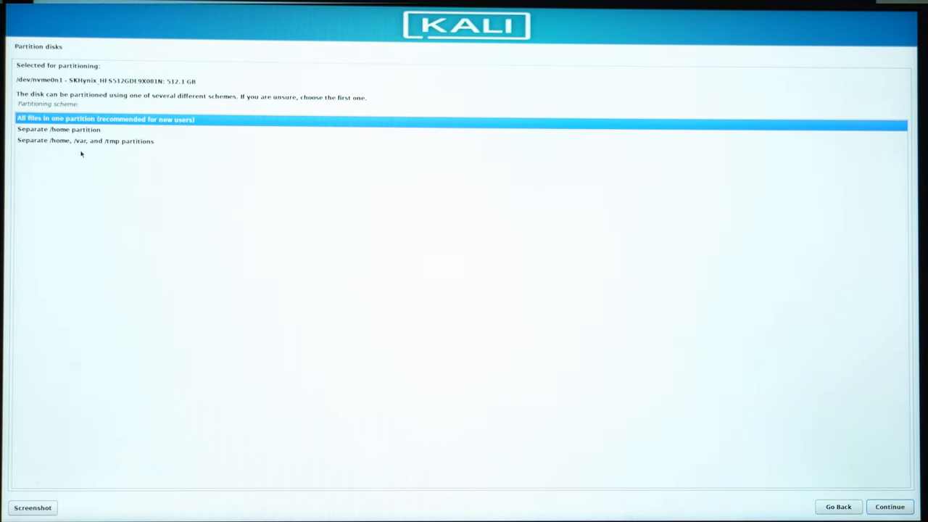
pyautogui.moveTo(42, 146)
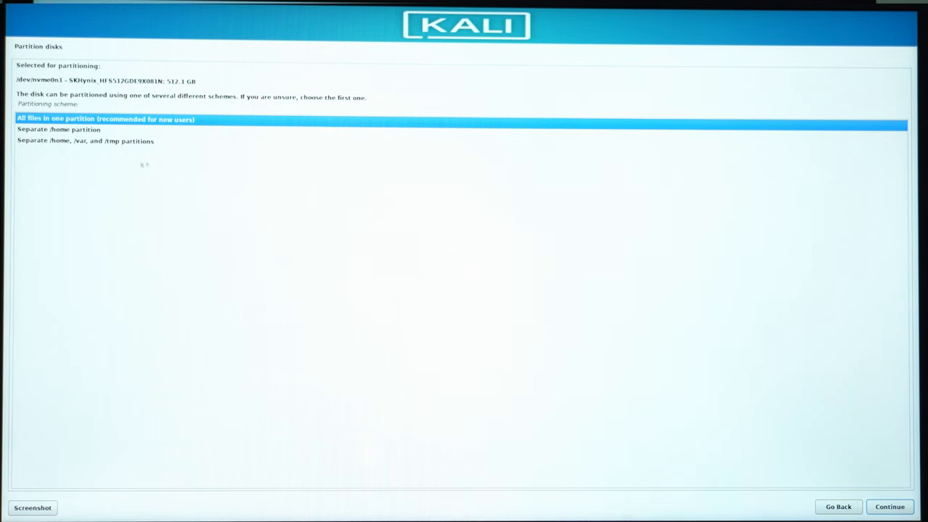
pyautogui.moveTo(474, 301)
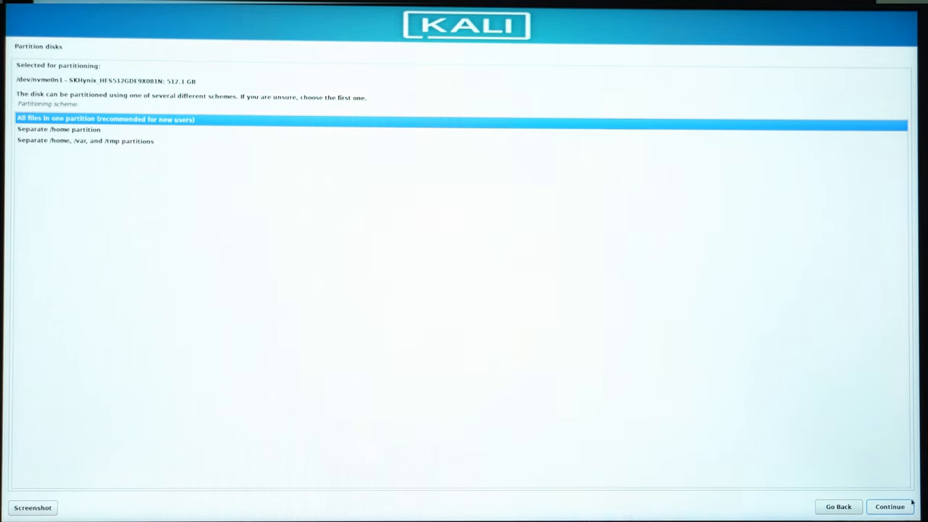
pyautogui.moveTo(629, 258)
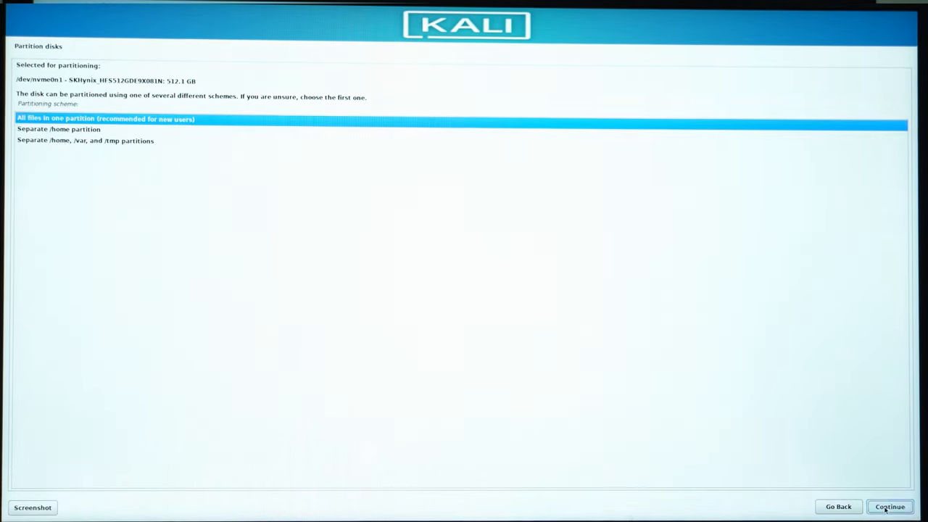
# Accept the partition scheme and confirm writing the ESP, ext4 and swap partitions to the NVMe disk.
pyautogui.click(891, 506)
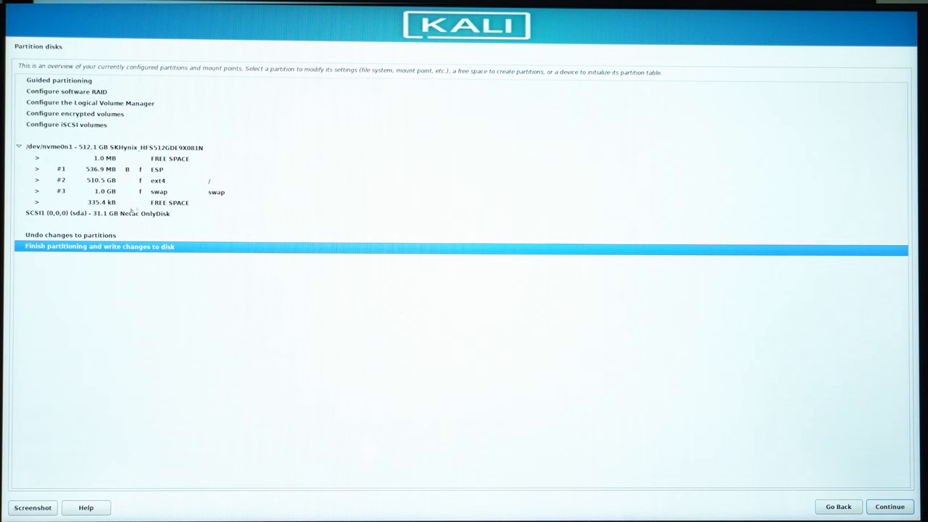
pyautogui.moveTo(94, 262)
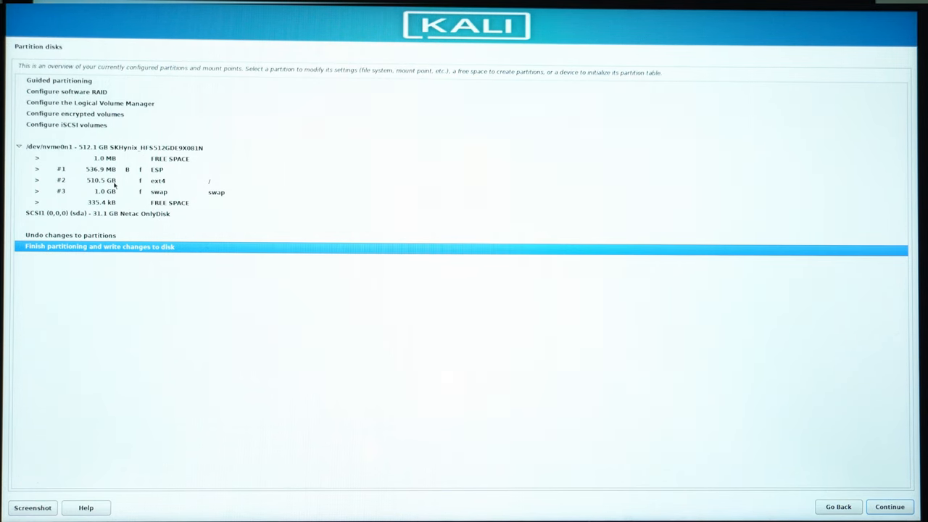
pyautogui.moveTo(205, 276)
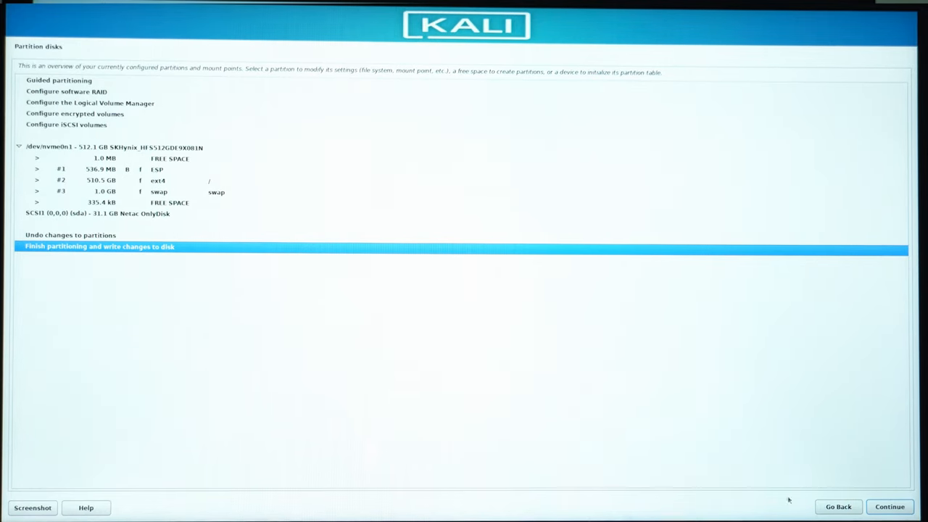
pyautogui.click(891, 506)
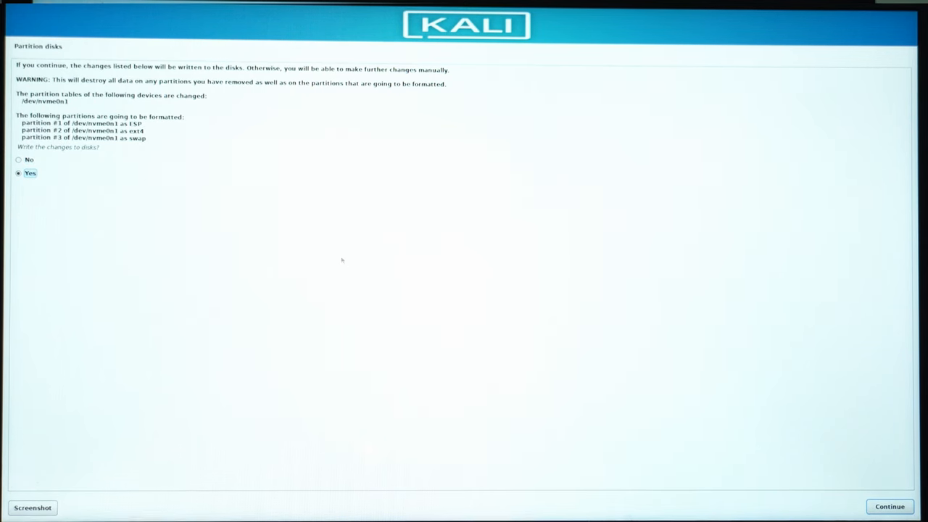
pyautogui.moveTo(534, 350)
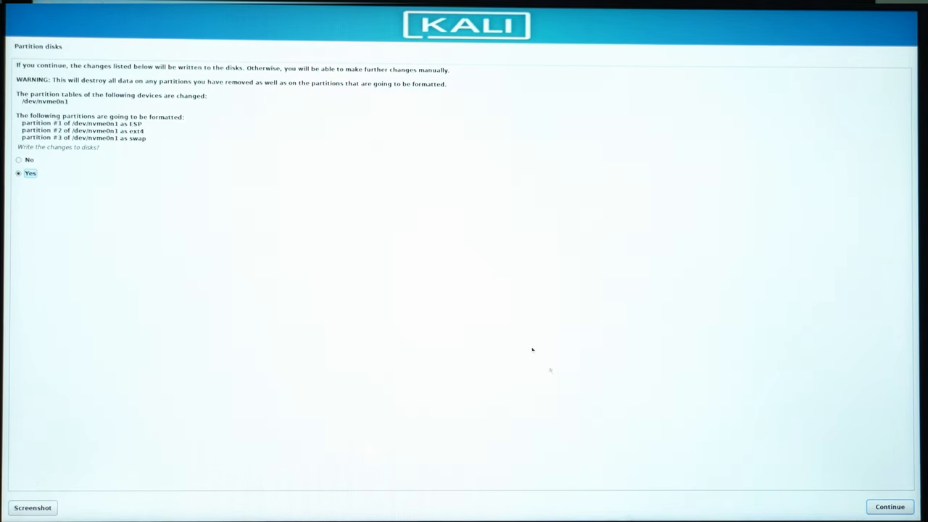
pyautogui.click(890, 506)
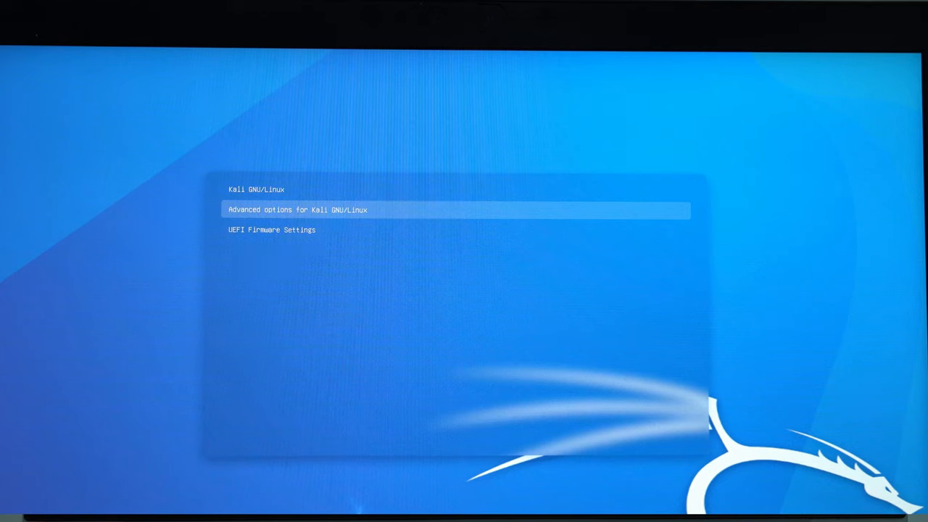
# Boot the Kali GNU/Linux entry from the GRUB menu to reach the login screen.
pyautogui.press('Up')
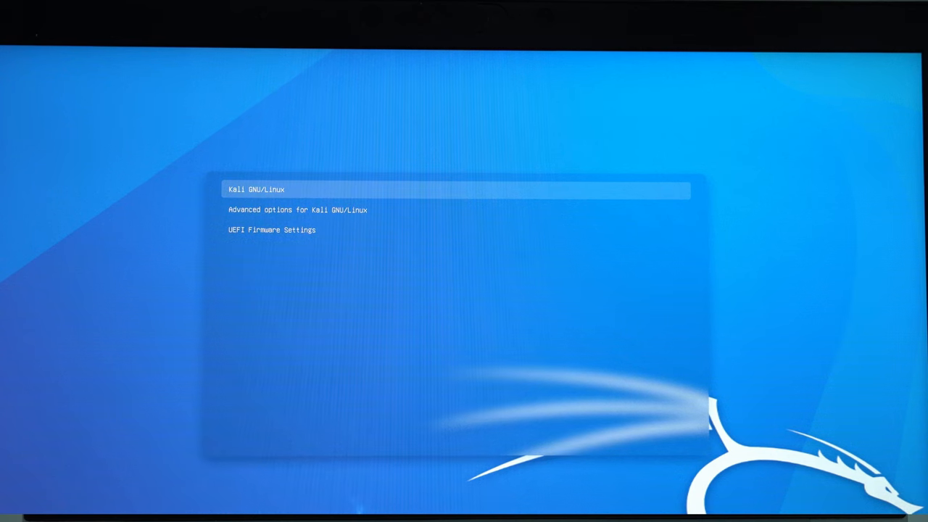
pyautogui.press('Down')
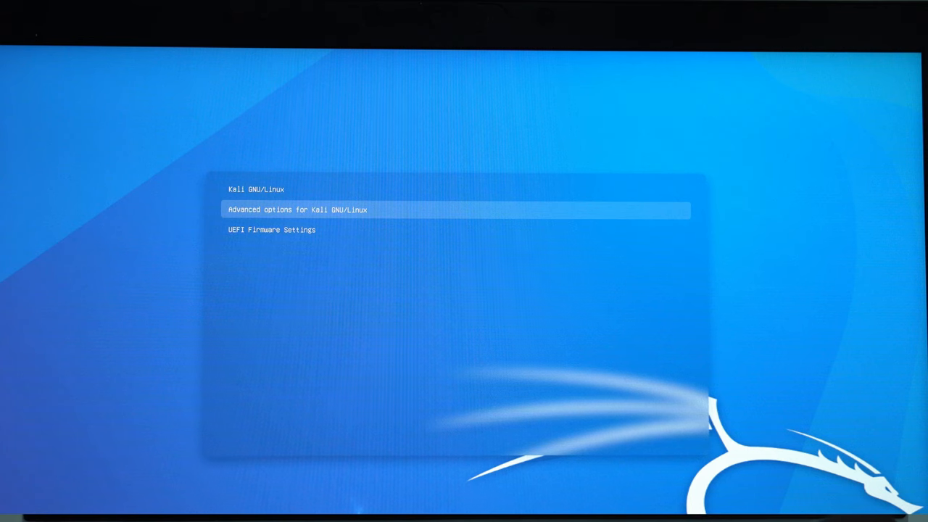
pyautogui.press('Down')
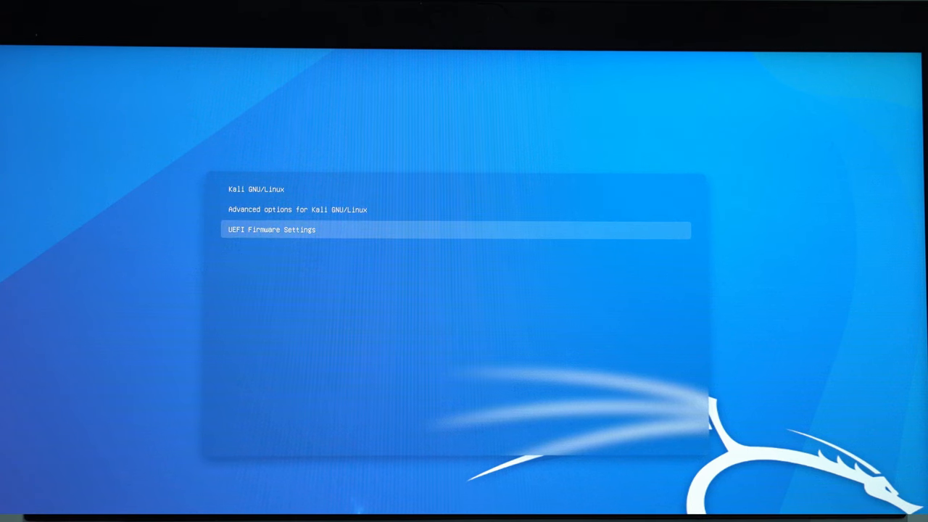
pyautogui.press('Return')
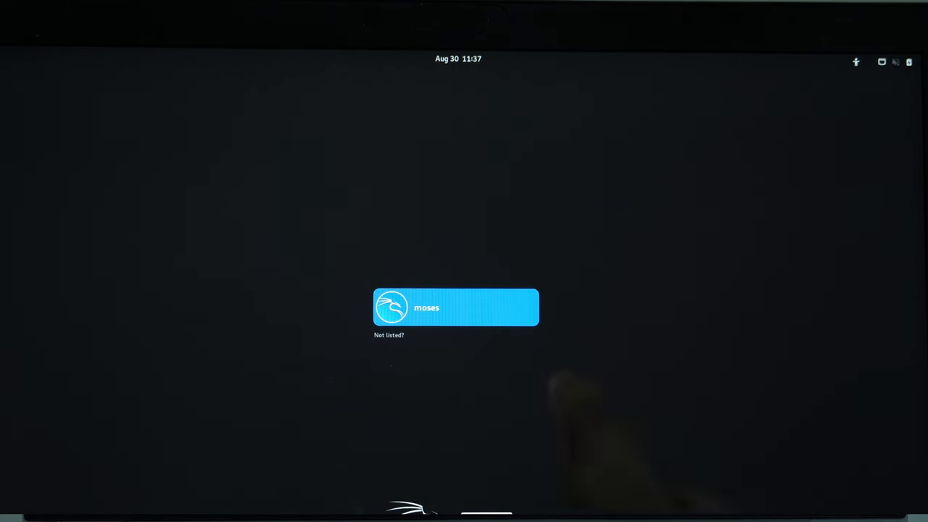
# Log in to the user account with its password and reach the Kali desktop.
pyautogui.click(456, 308)
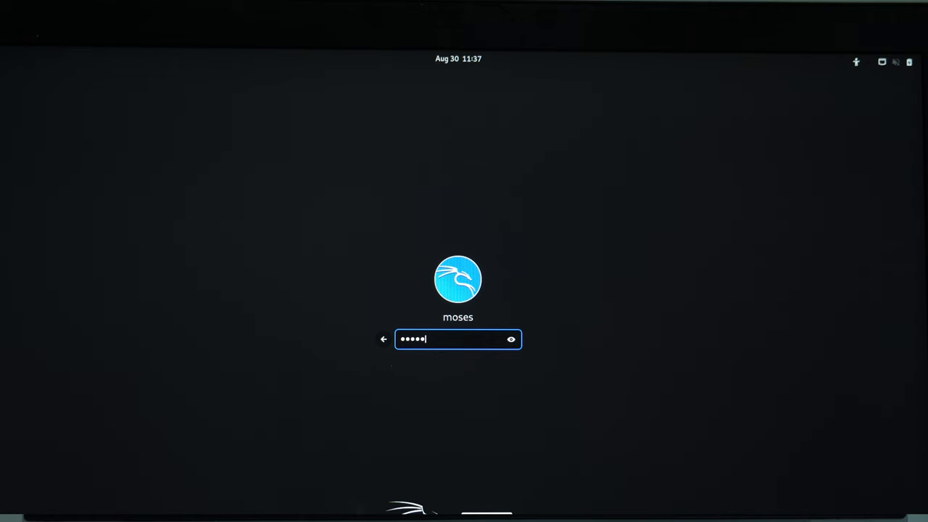
pyautogui.press('Backspace')
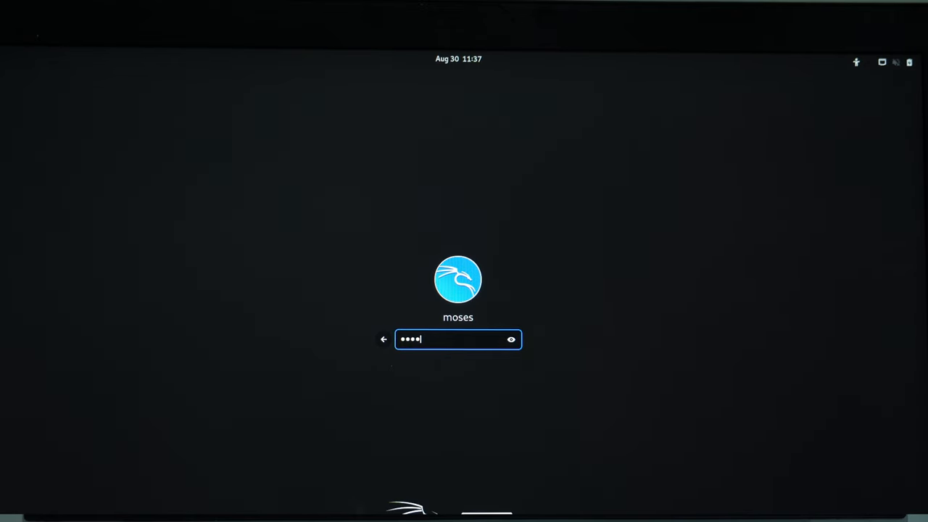
pyautogui.write('*')
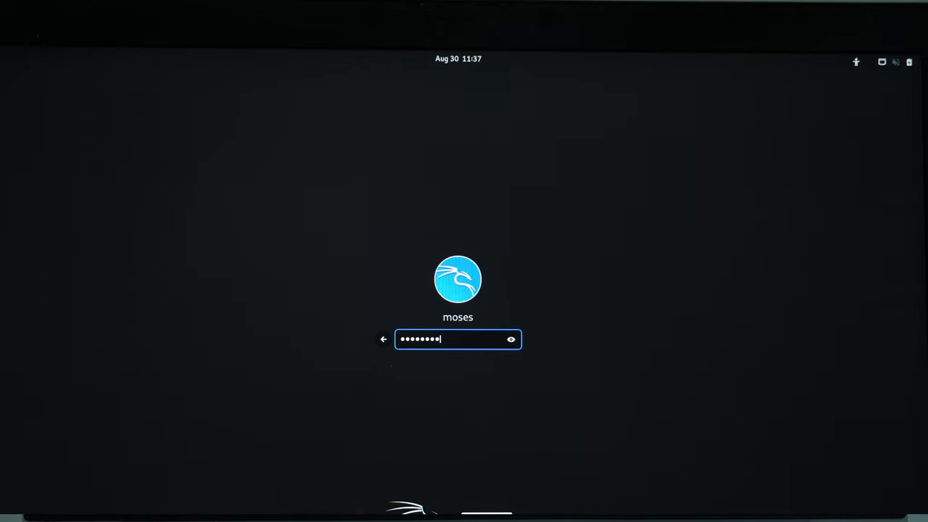
pyautogui.press('Return')
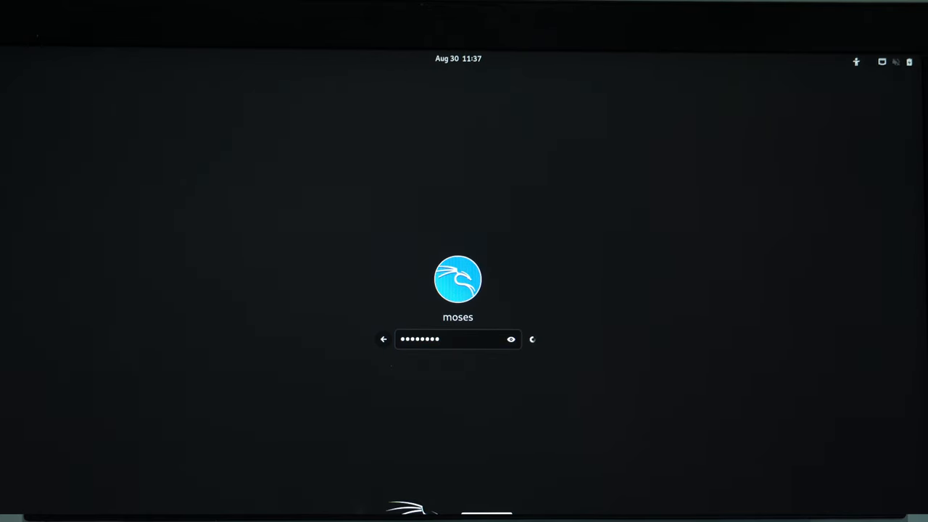
pyautogui.press('Return')
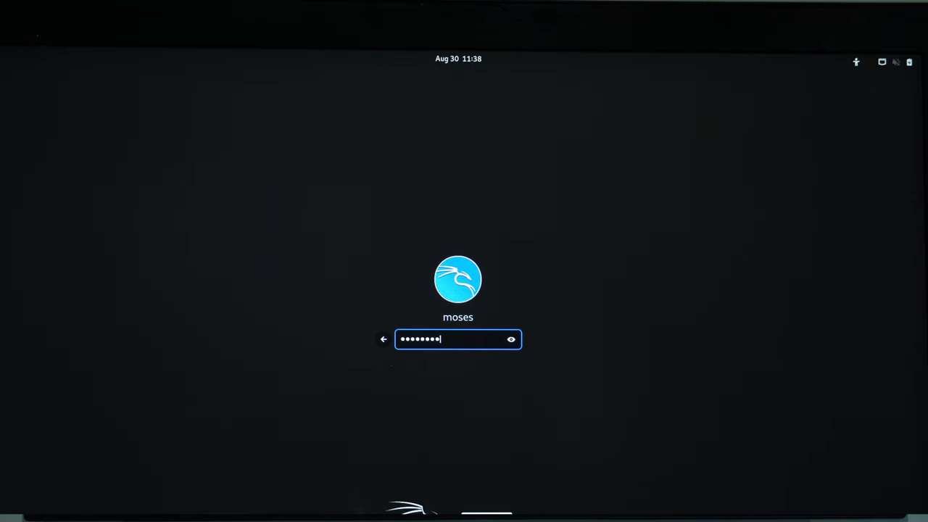
pyautogui.press('Return')
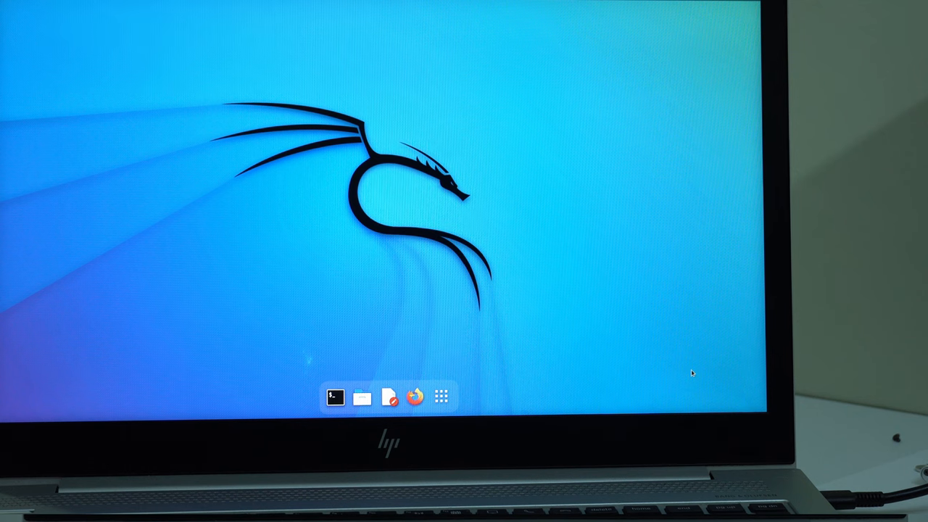
# Run 'sudo apt-get update' in a terminal, entering the administrator password.
pyautogui.click(335, 397)
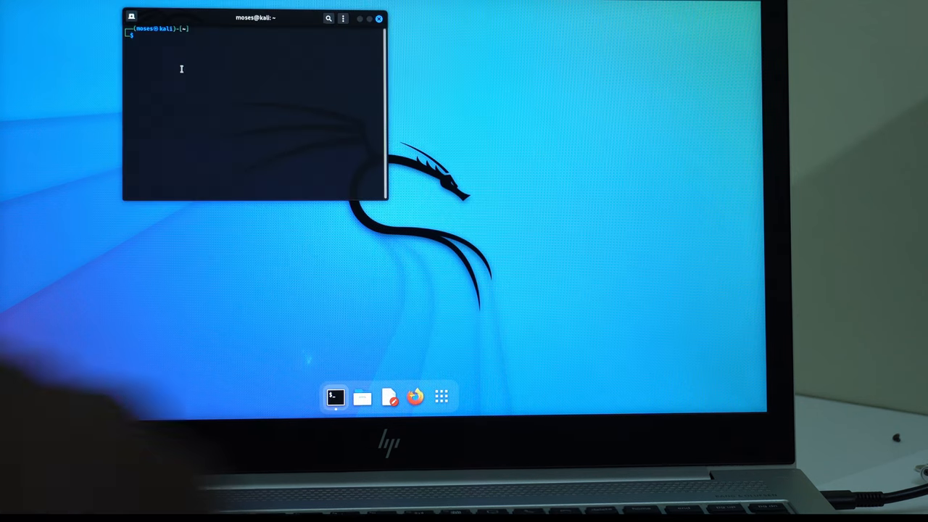
pyautogui.write('sudo apt-get update')
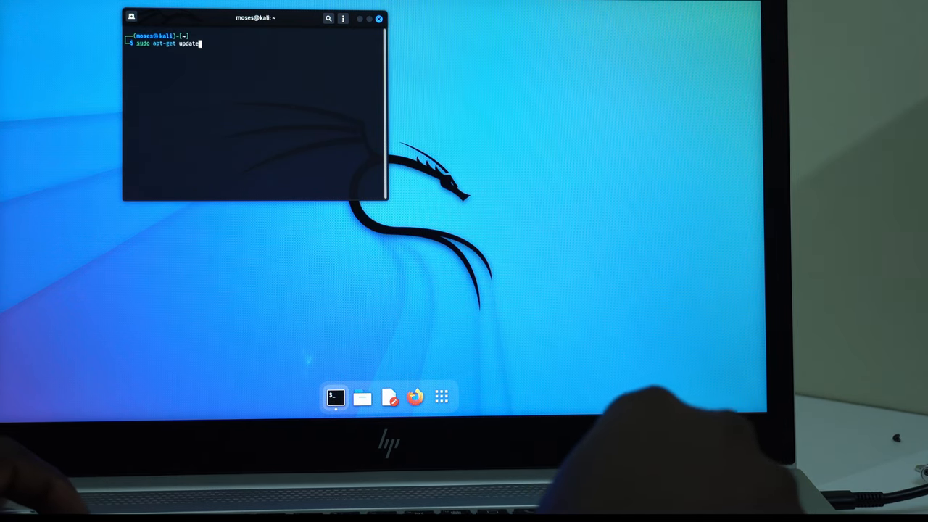
pyautogui.press('Return')
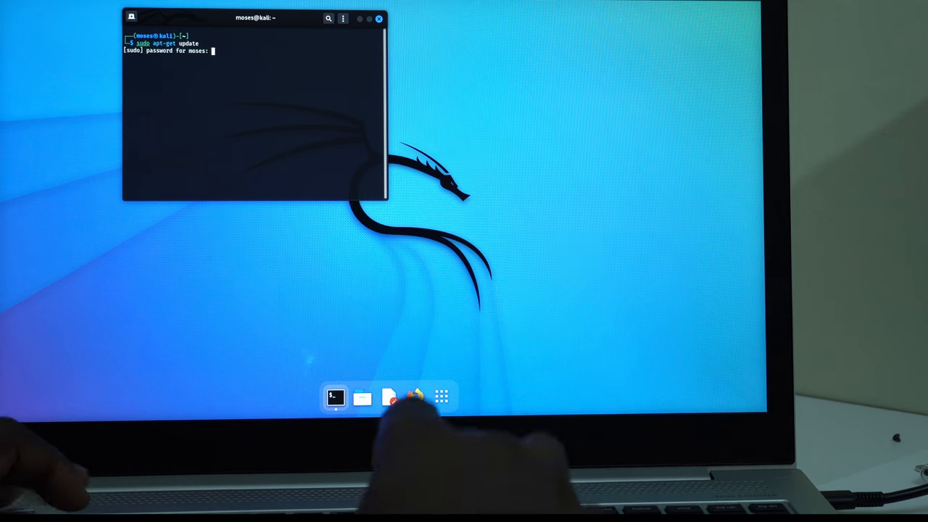
pyautogui.press('Return')
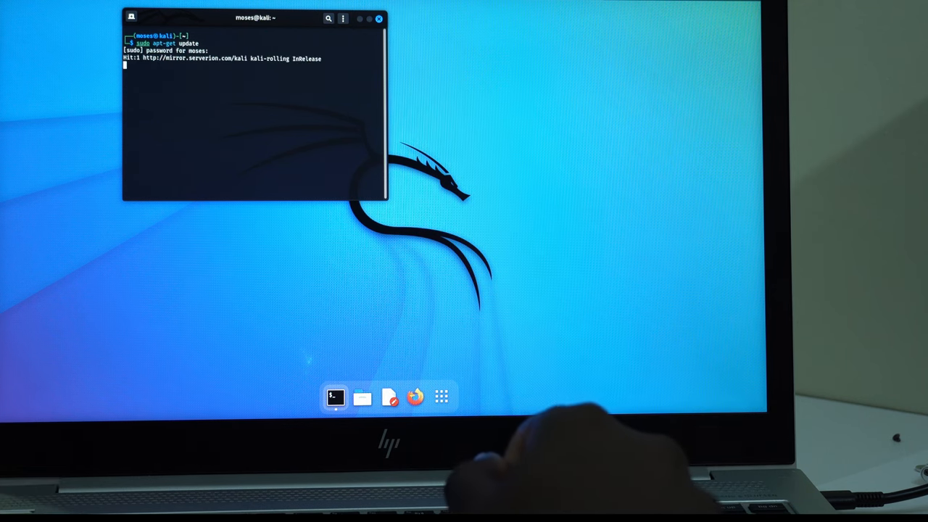
# Run 'sudo apt-get upgrade' and answer y to start fetching packages.
pyautogui.write('sudo apt-get update')
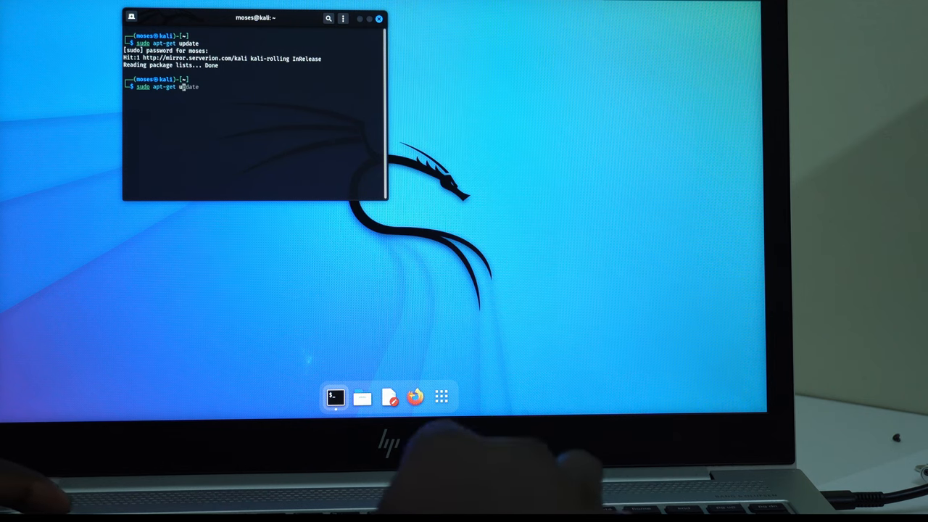
pyautogui.write('upgra')
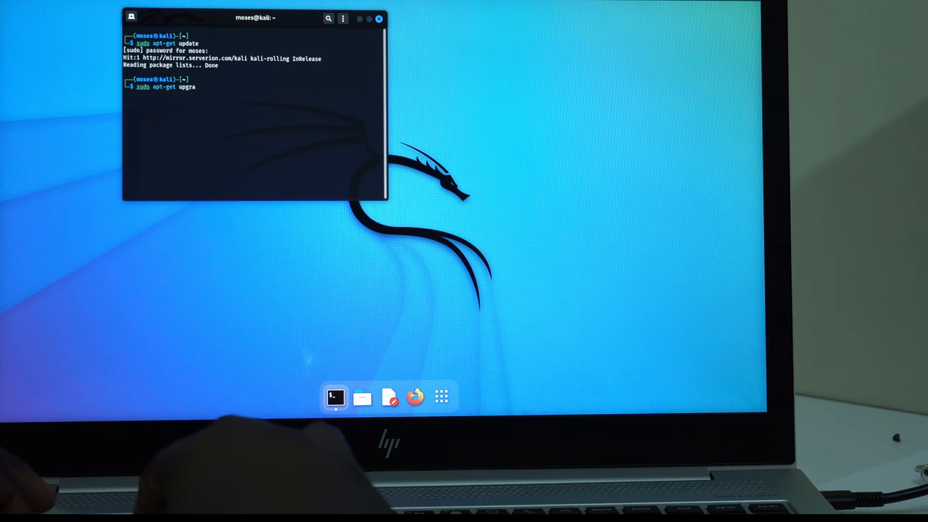
pyautogui.press('Return')
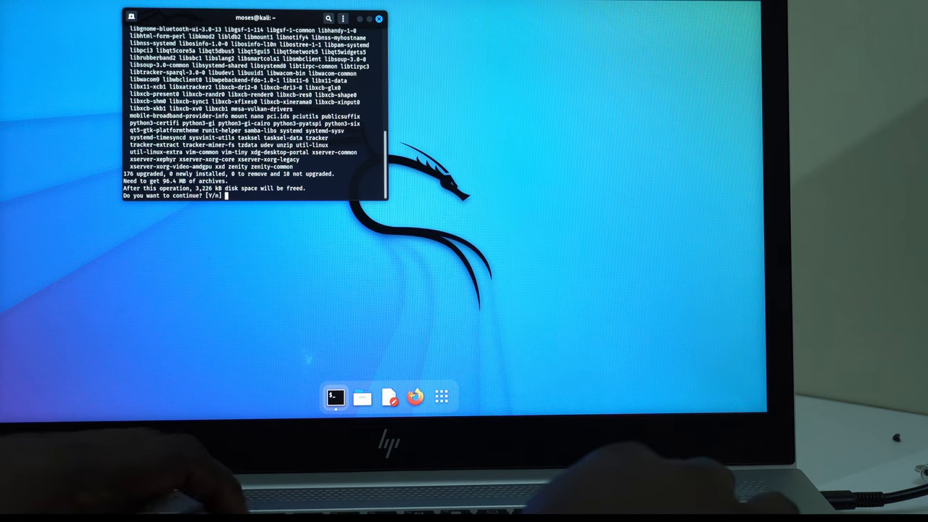
pyautogui.write('y')
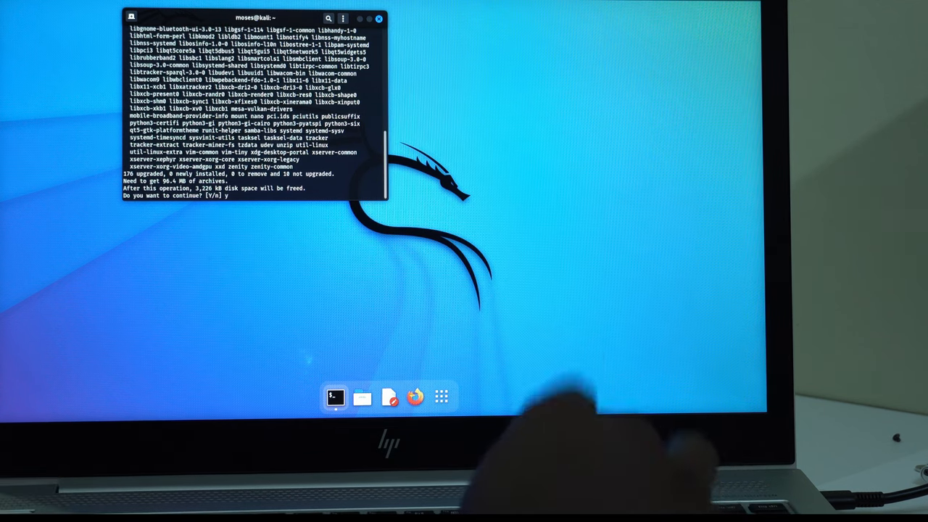
pyautogui.press('Return')
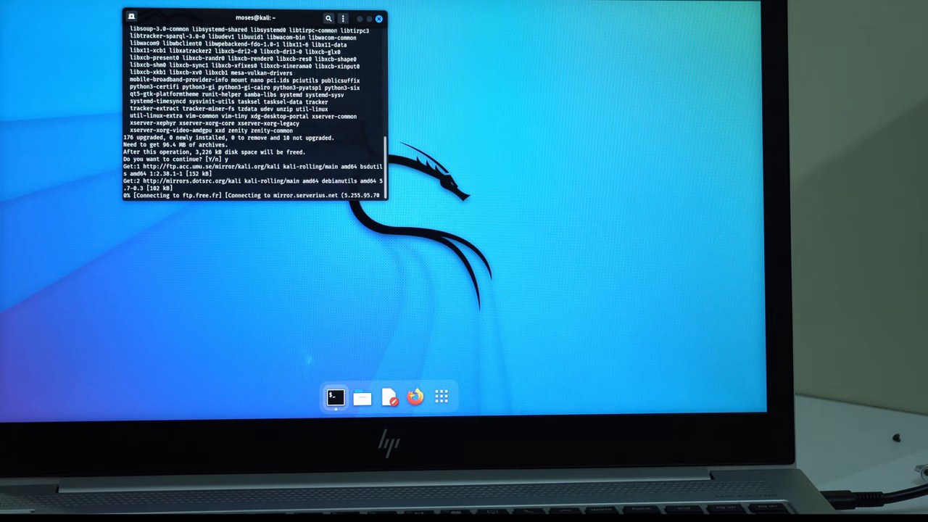